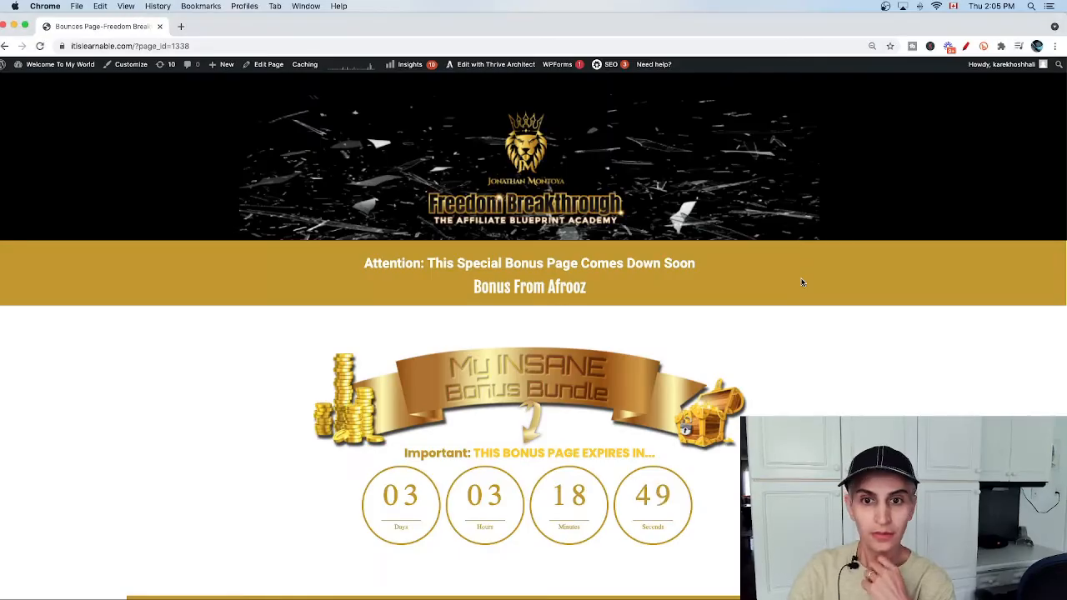
mouse_move(873, 249)
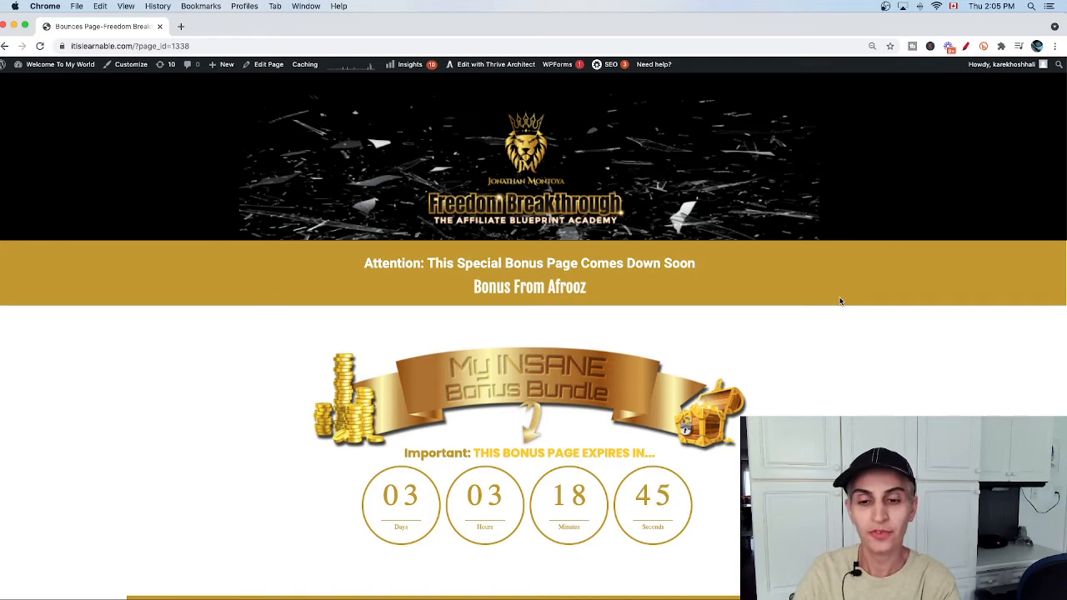
mouse_move(752, 284)
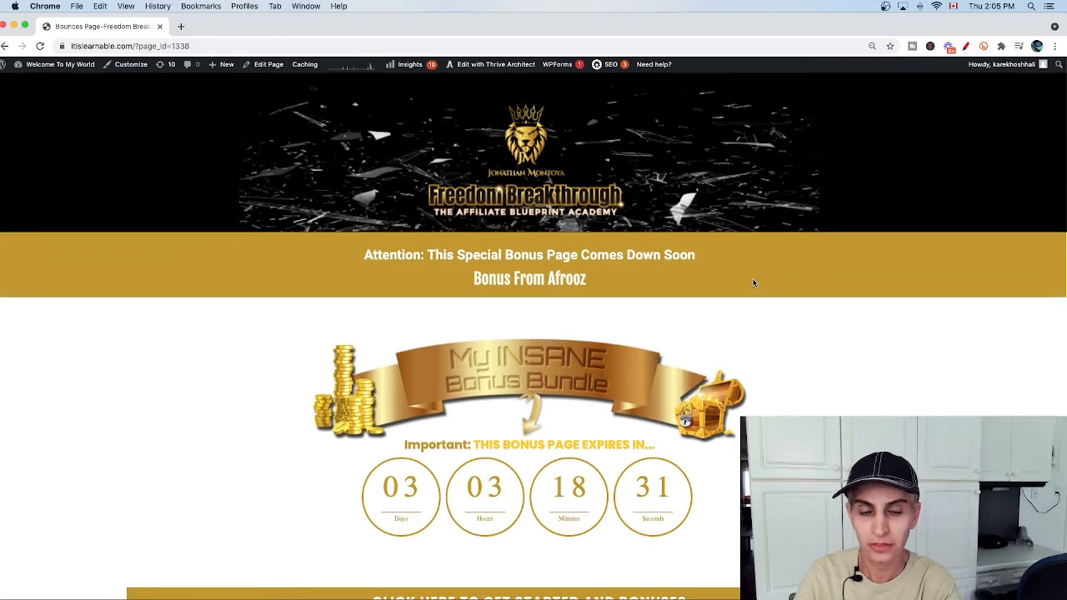
- Scroll the bonus page from Bonus #1 YouTube Keyword Research to Bonus #4 YouTube SEO Mastery
scroll(down, 3)
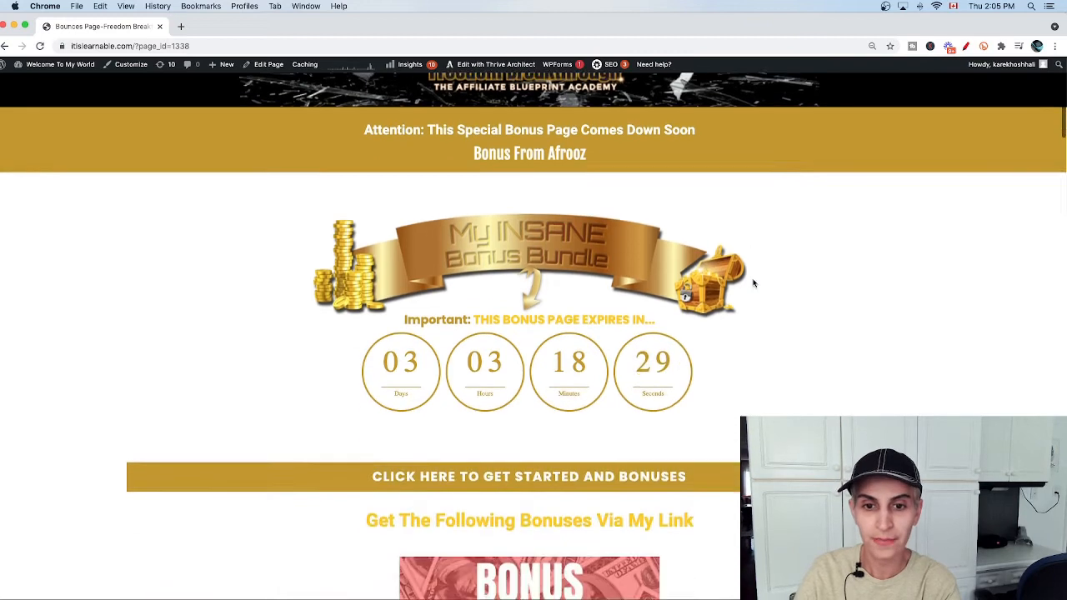
scroll(down, 3)
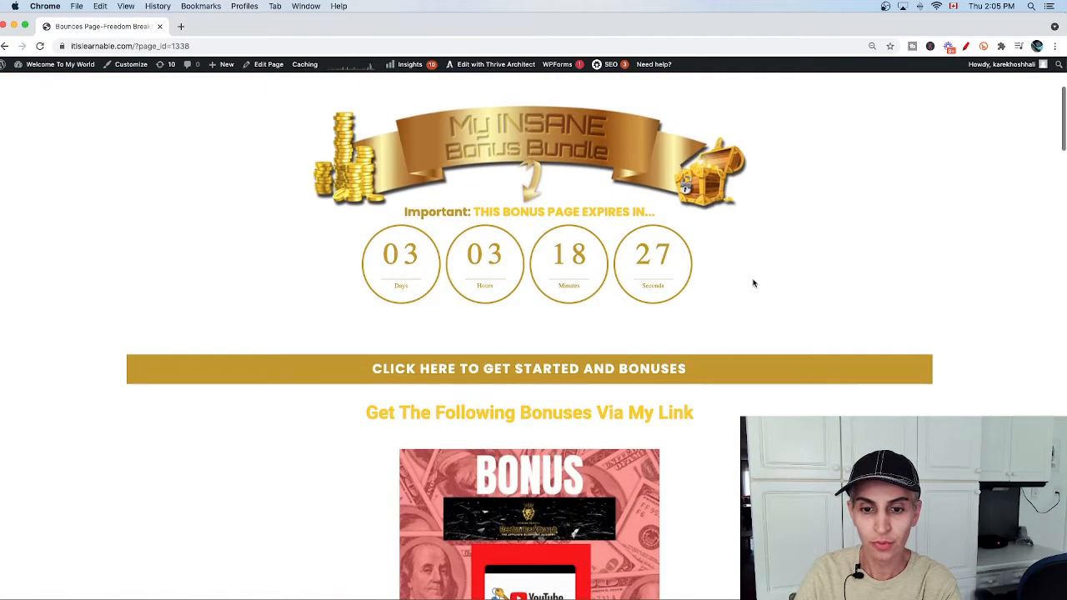
scroll(down, 3)
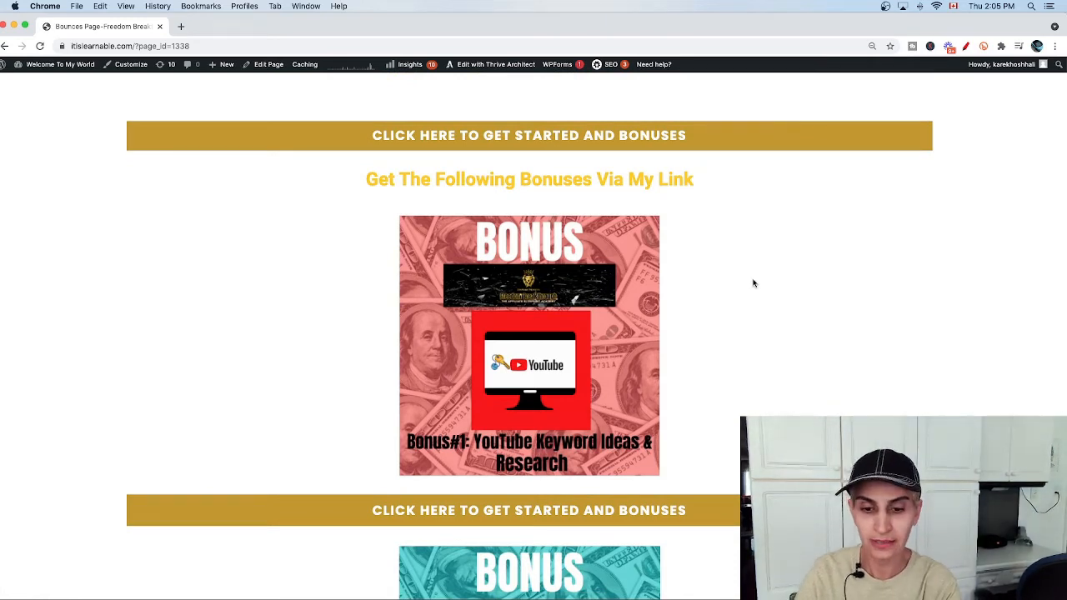
scroll(down, 3)
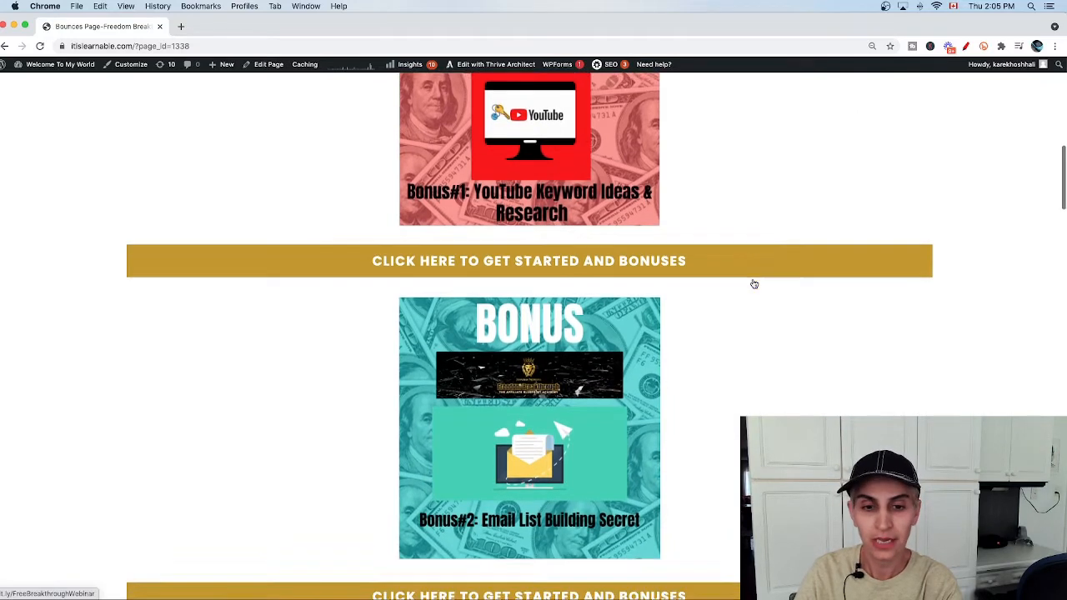
scroll(down, 3)
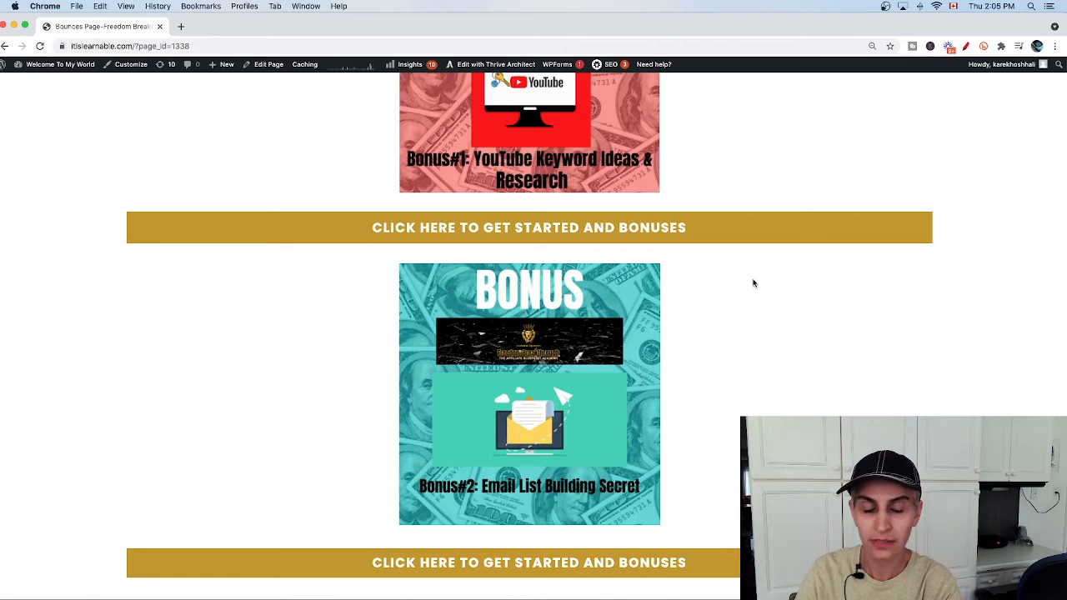
scroll(down, 3)
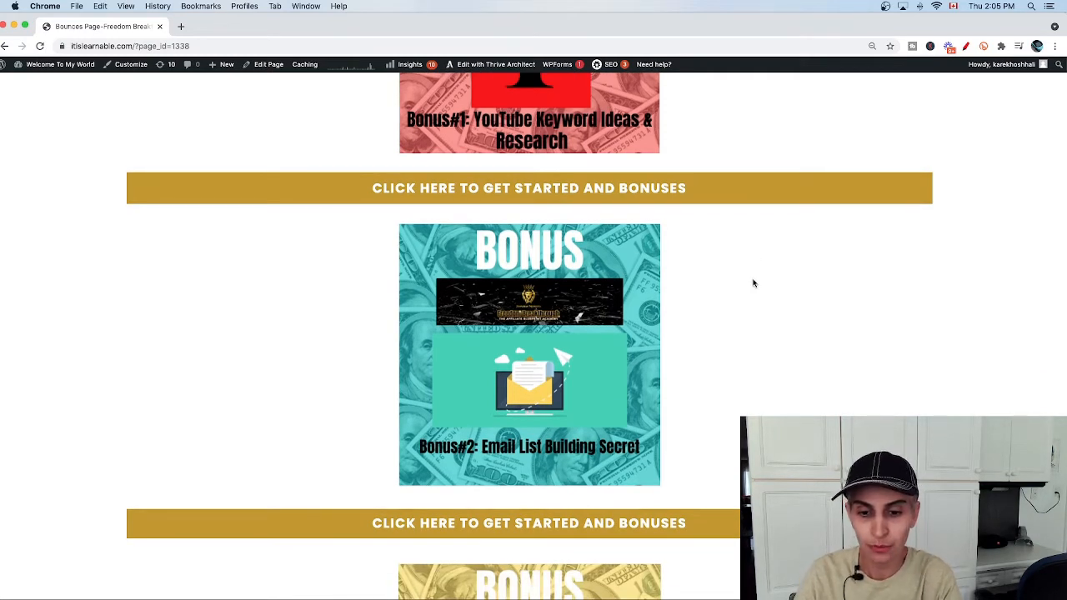
scroll(down, 3)
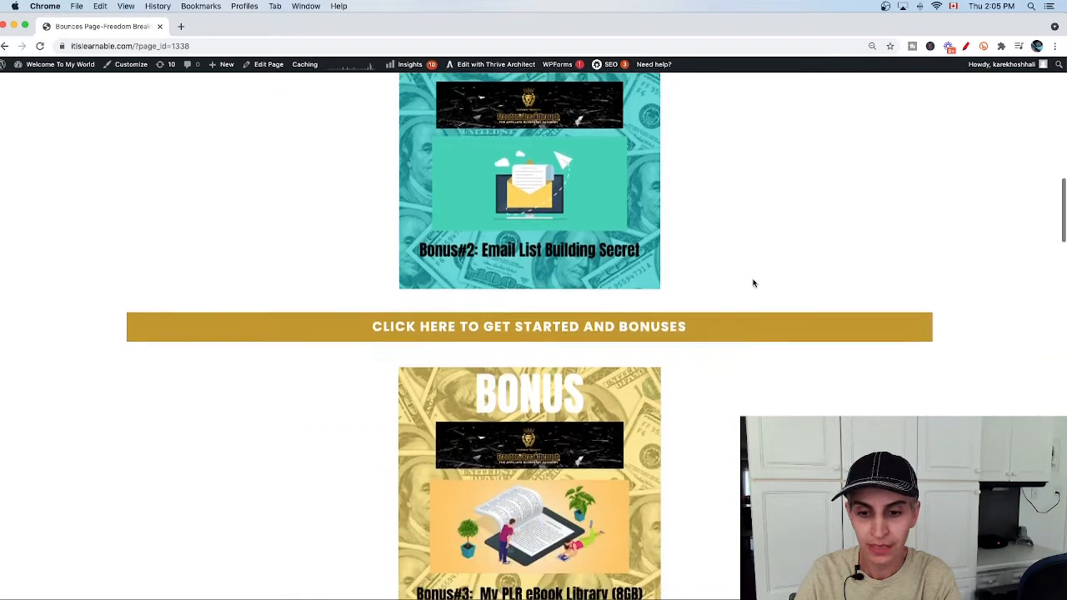
scroll(down, 3)
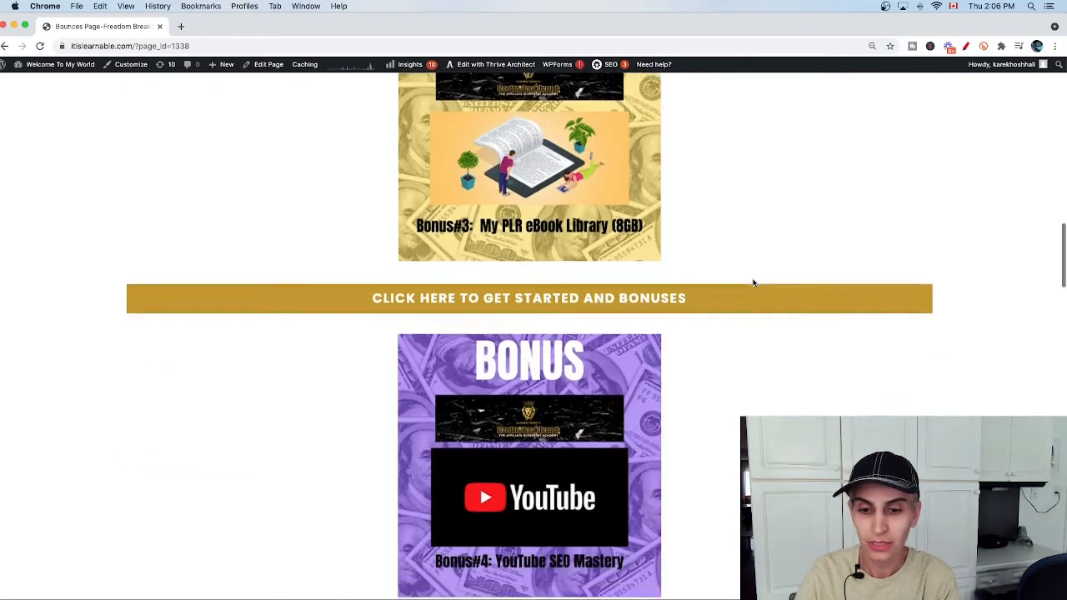
- Scroll further down to Bonus #5 Facebook Ads Mastery and its get-started link
scroll(down, 3)
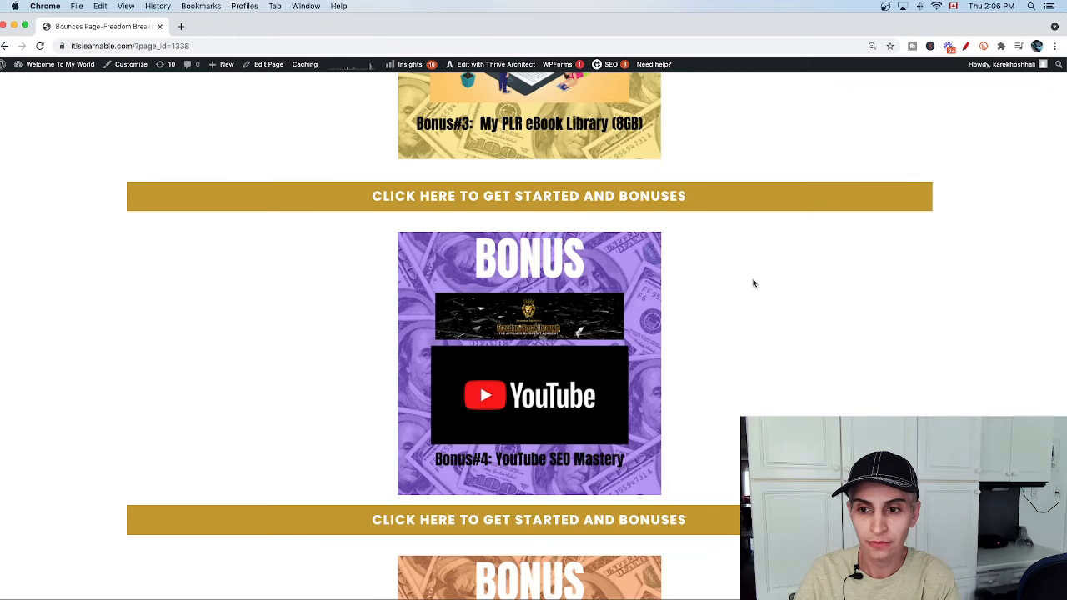
scroll(down, 3)
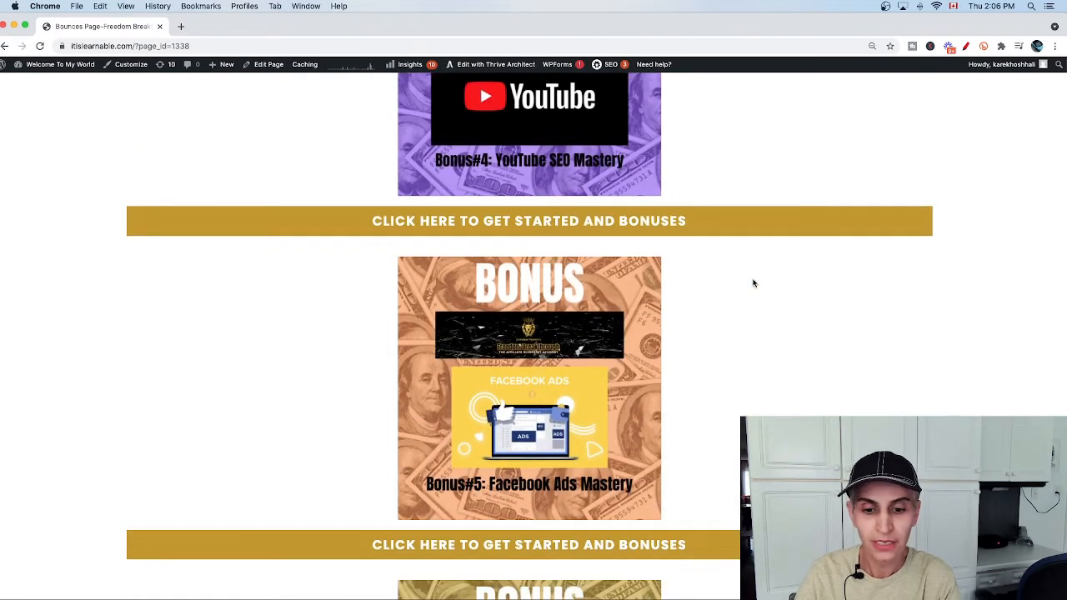
mouse_move(758, 301)
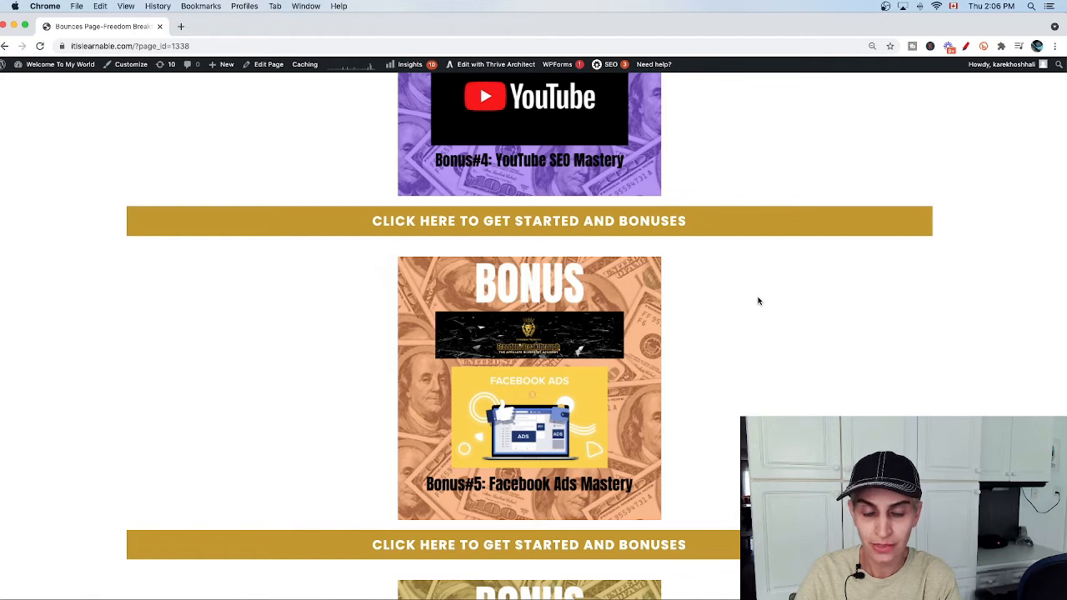
scroll(down, 3)
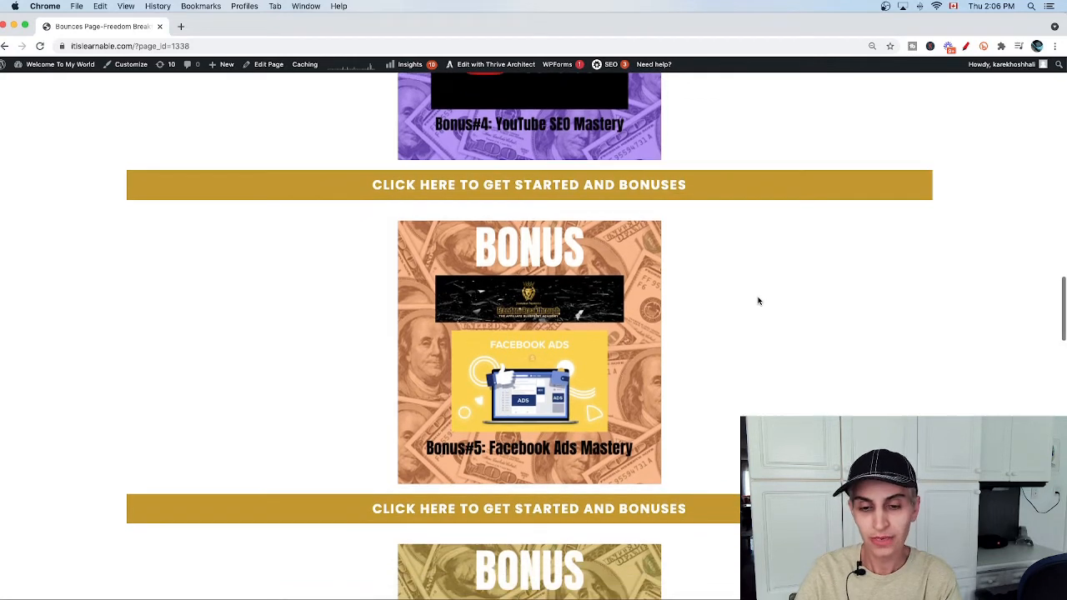
mouse_move(654, 422)
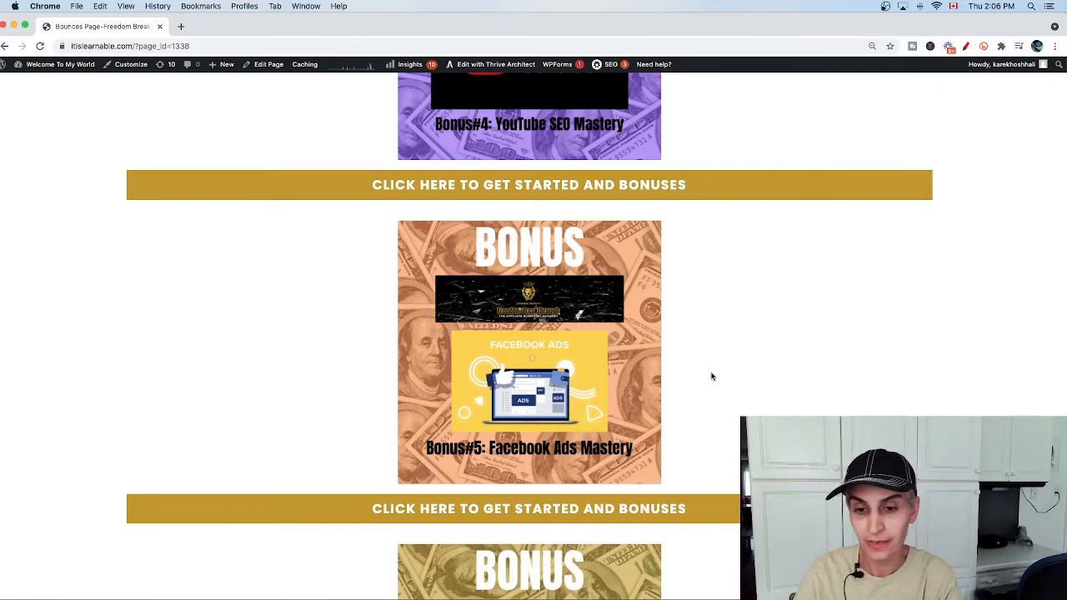
mouse_move(724, 369)
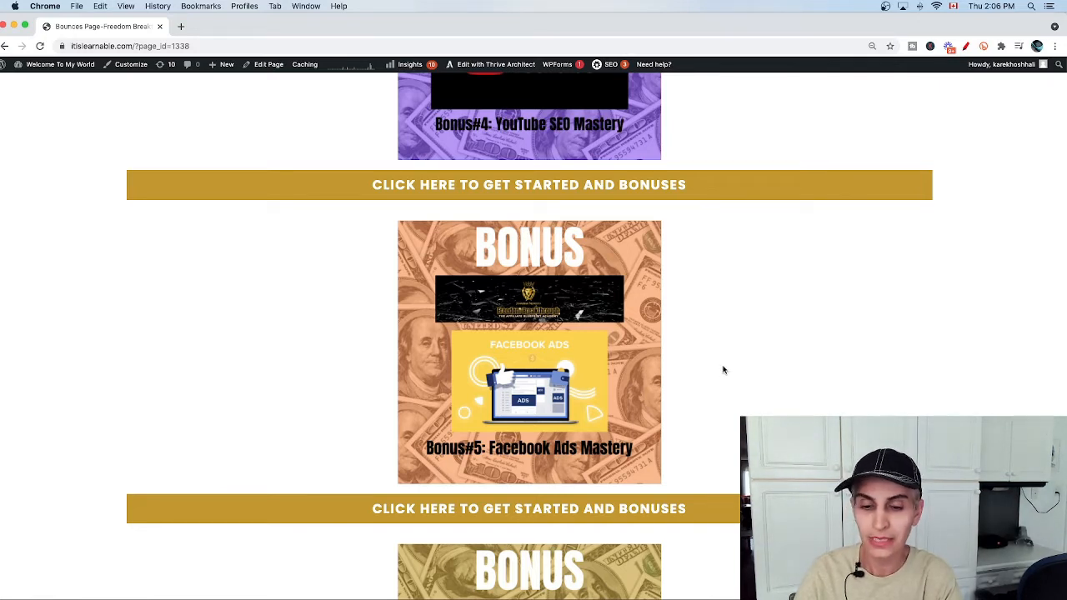
- Scroll through bonuses #6–#9 and the music bonus to the closing thank-you section
scroll(down, 3)
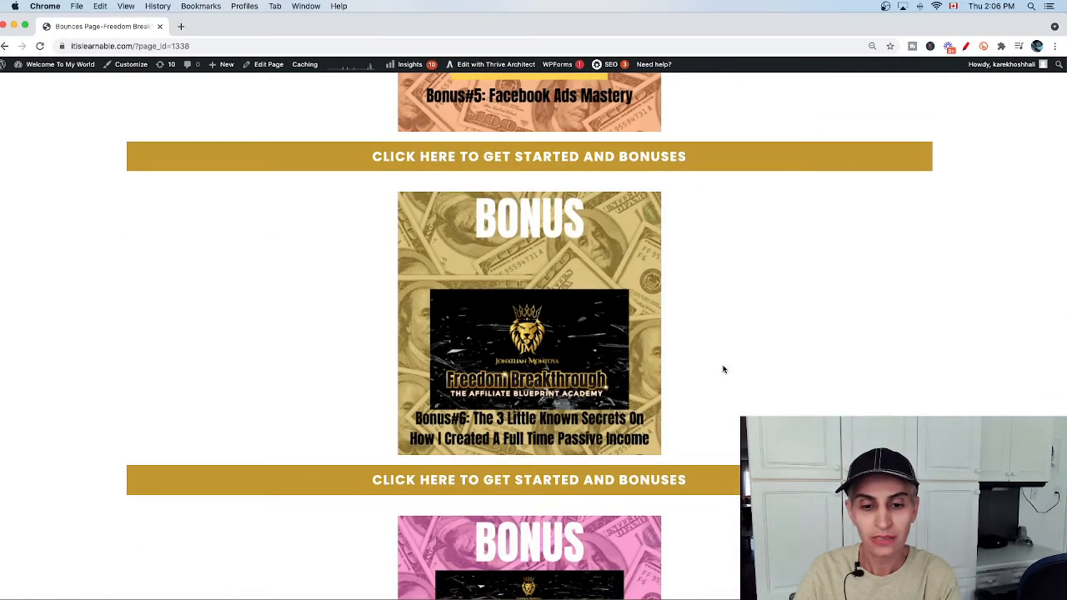
mouse_move(777, 368)
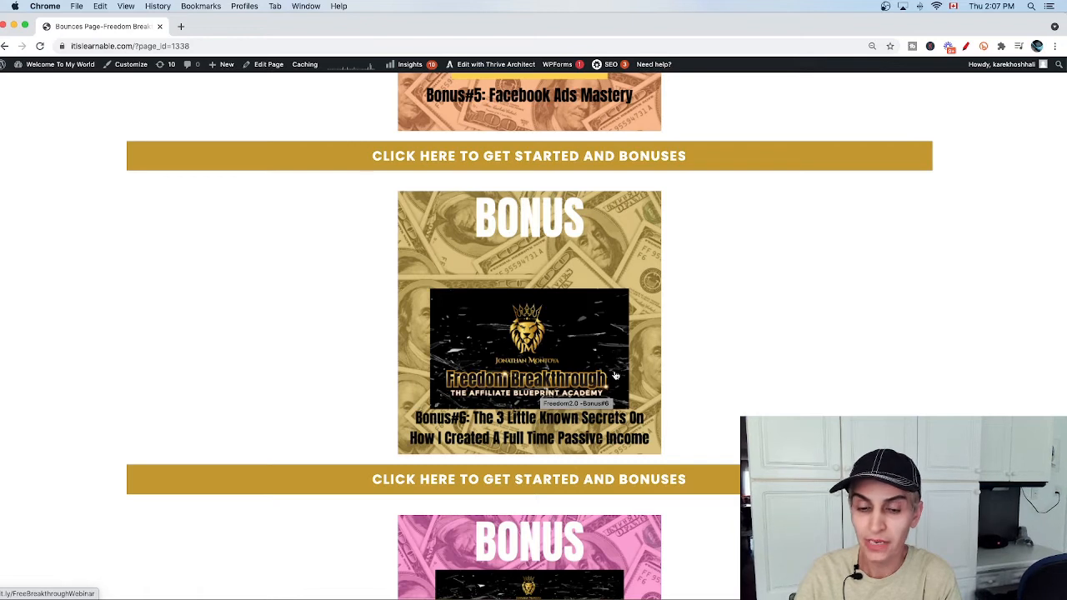
mouse_move(737, 376)
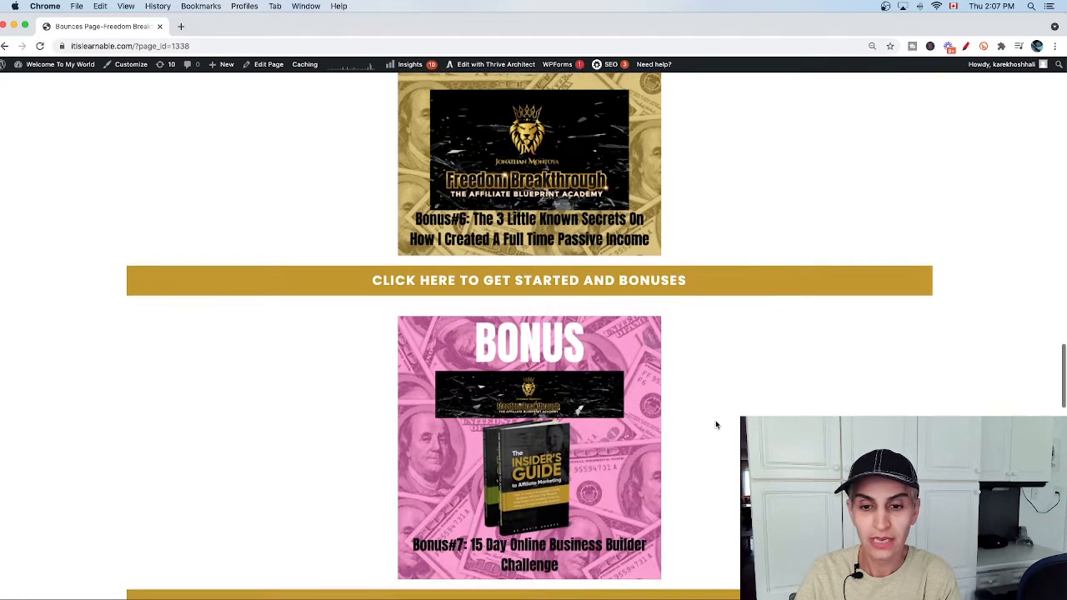
scroll(down, 3)
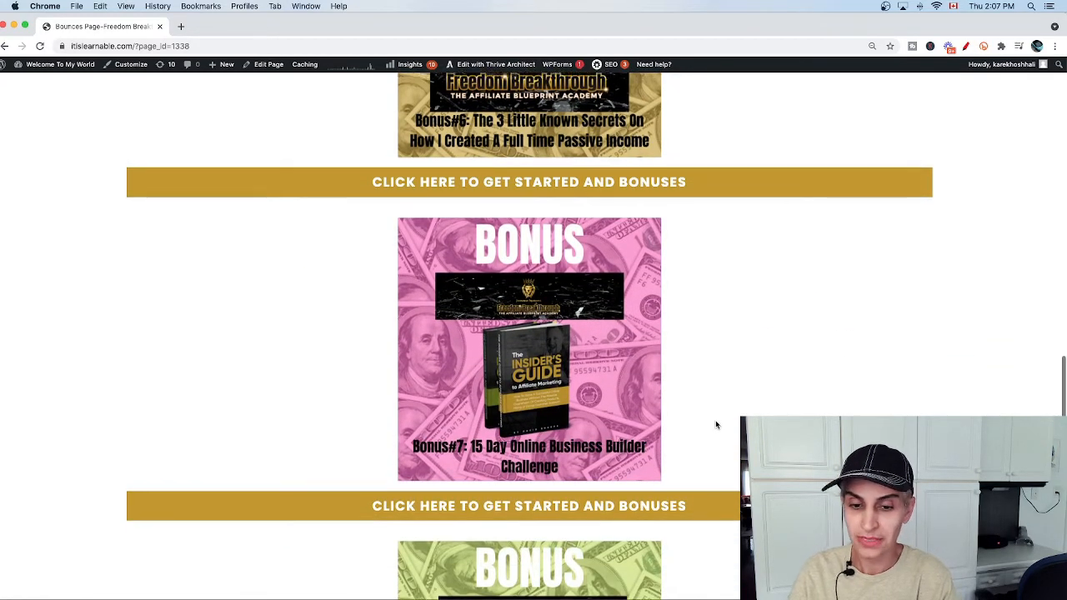
scroll(up, 3)
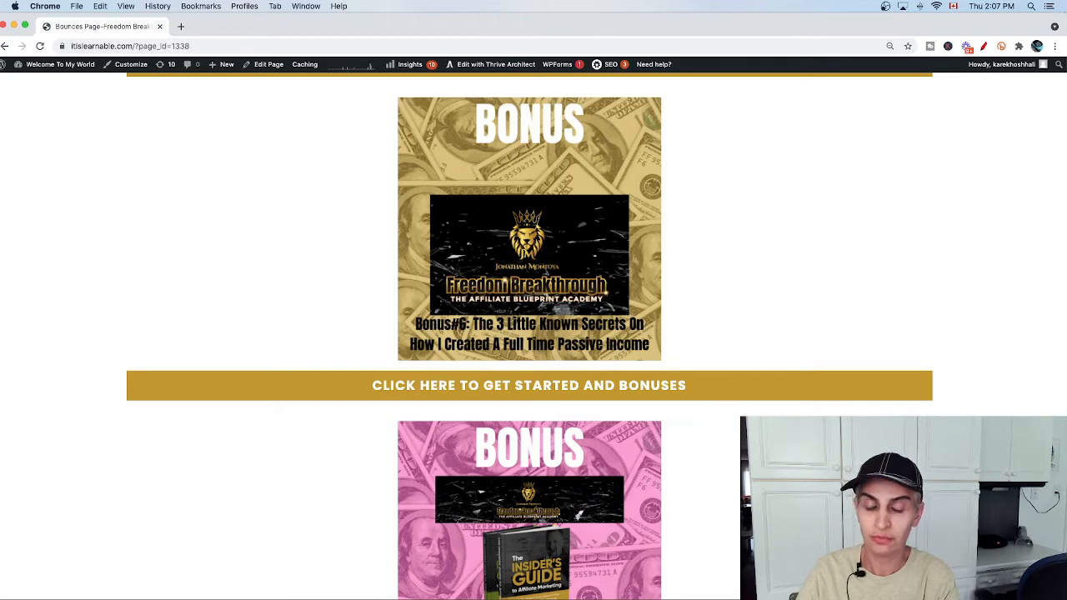
scroll(down, 3)
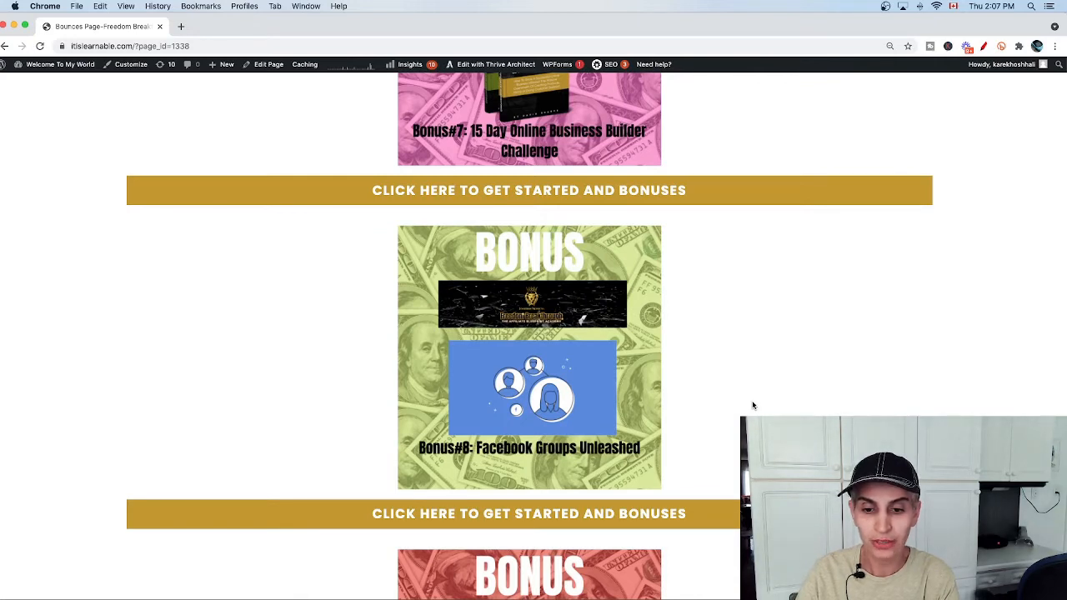
scroll(down, 3)
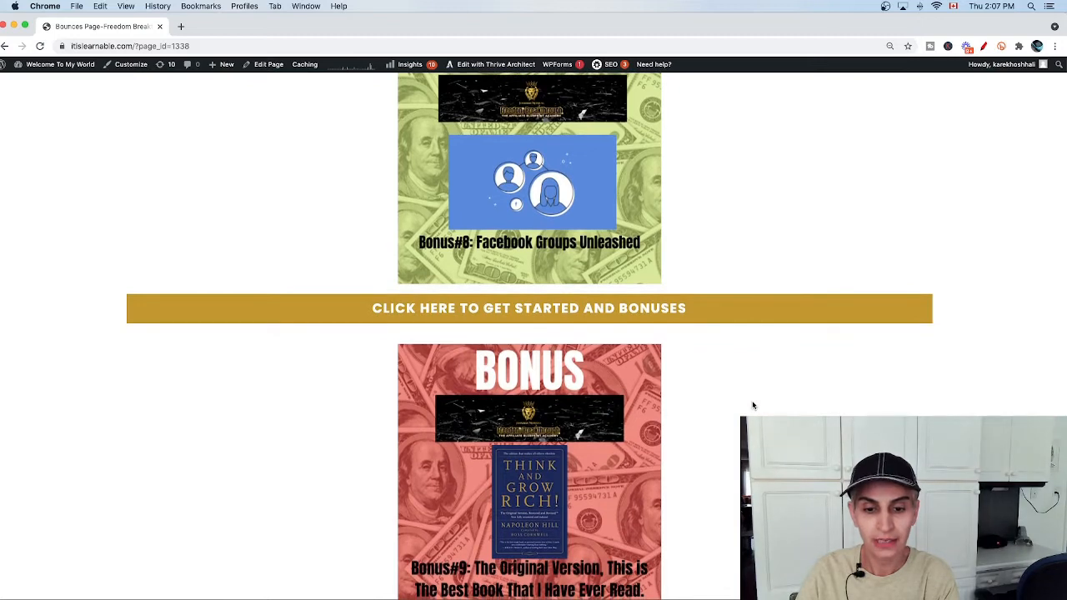
scroll(down, 3)
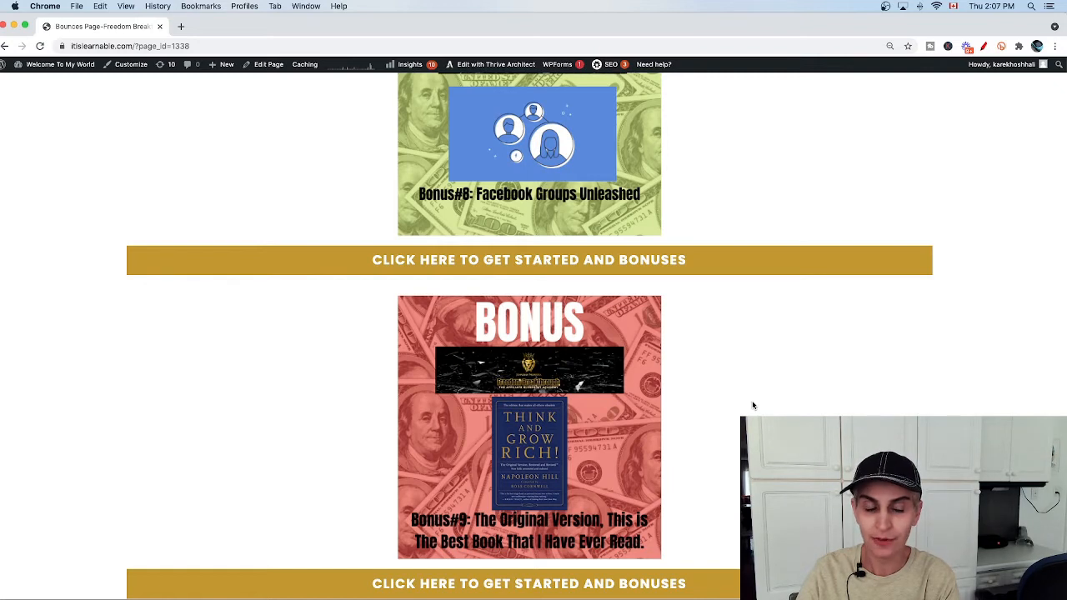
scroll(down, 3)
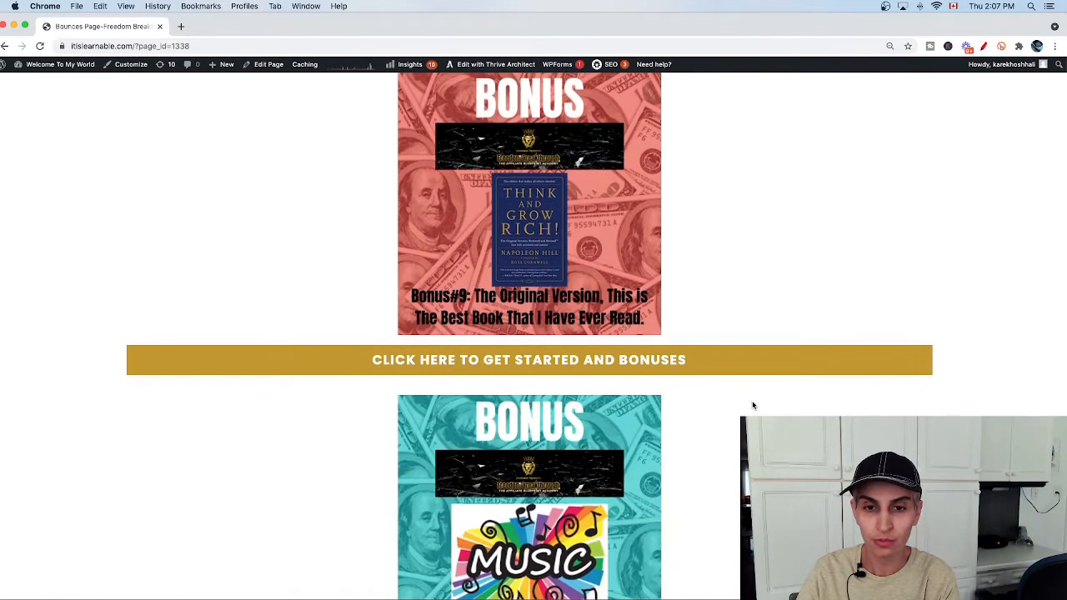
scroll(down, 3)
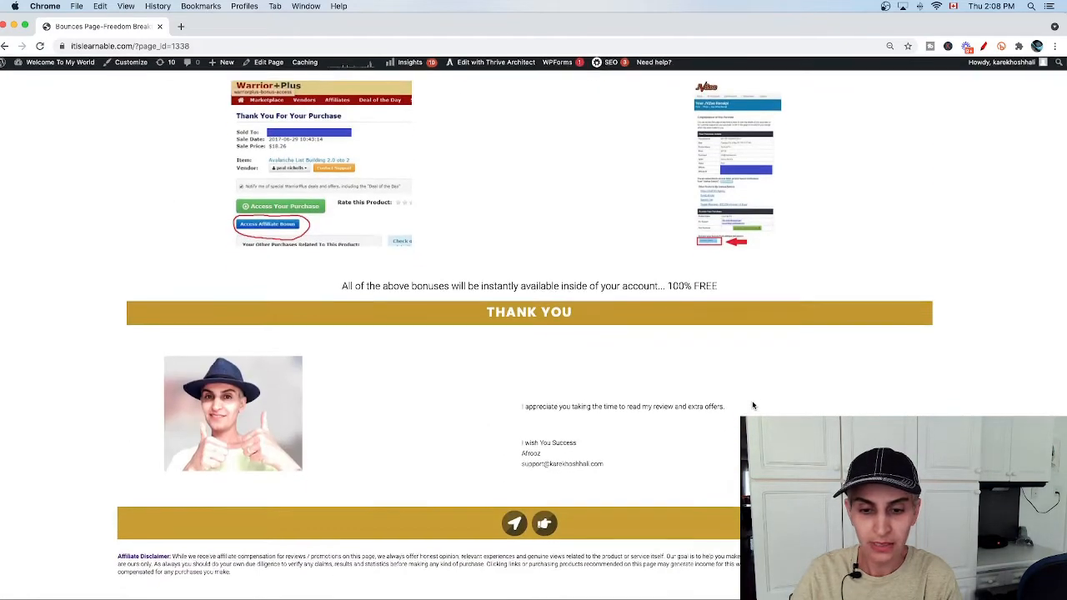
scroll(down, 3)
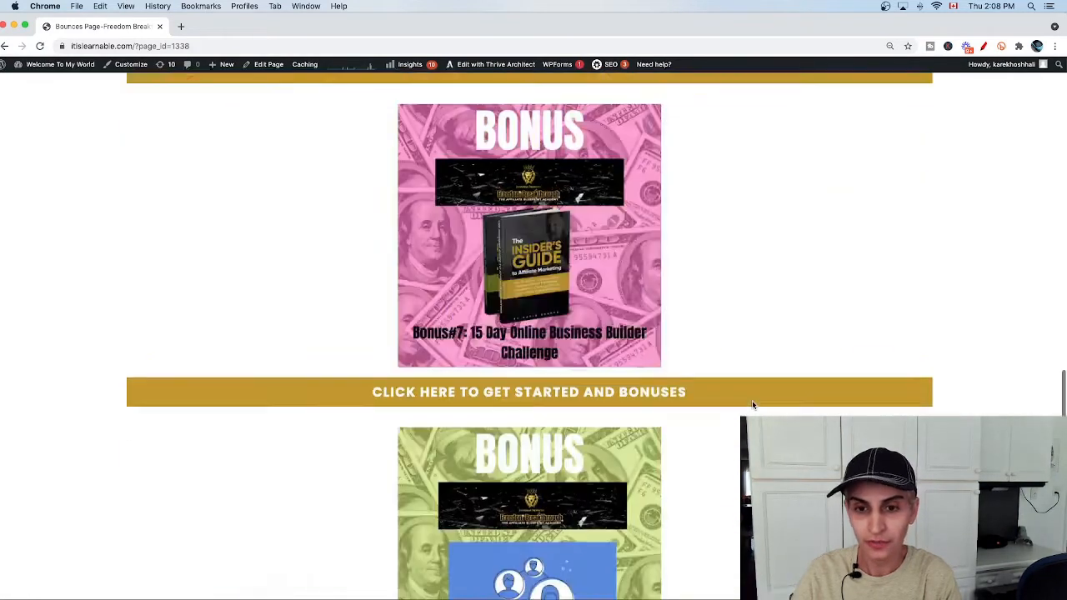
scroll(up, 3)
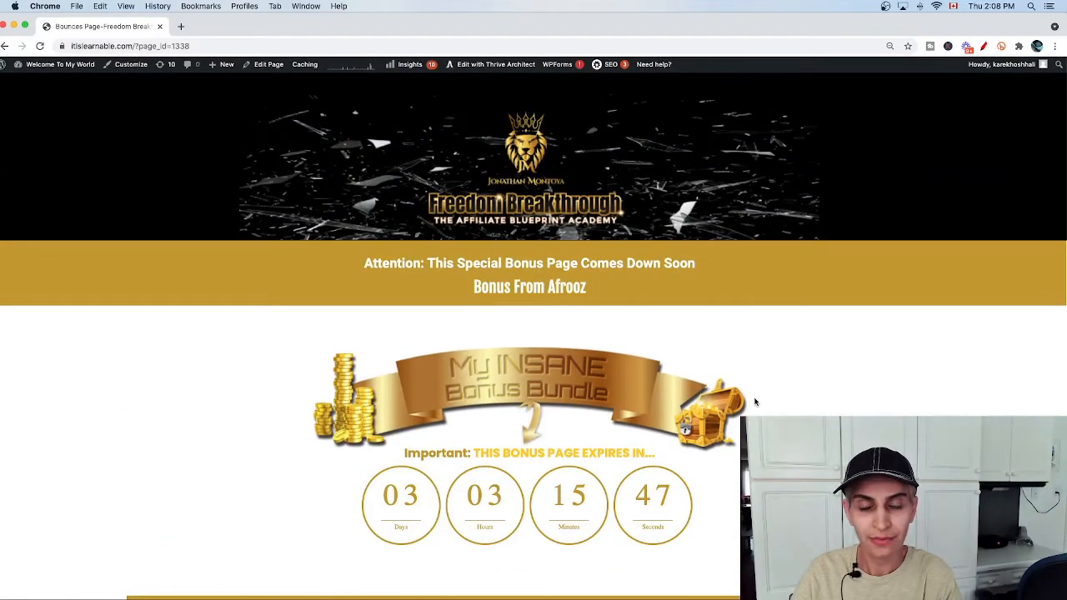
mouse_move(771, 377)
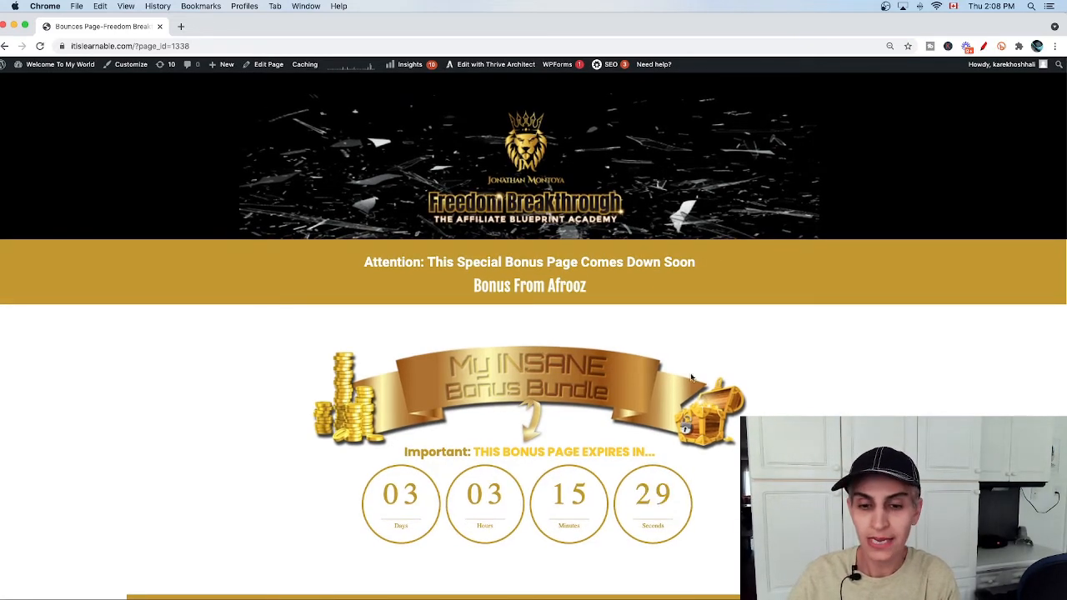
click(108, 26)
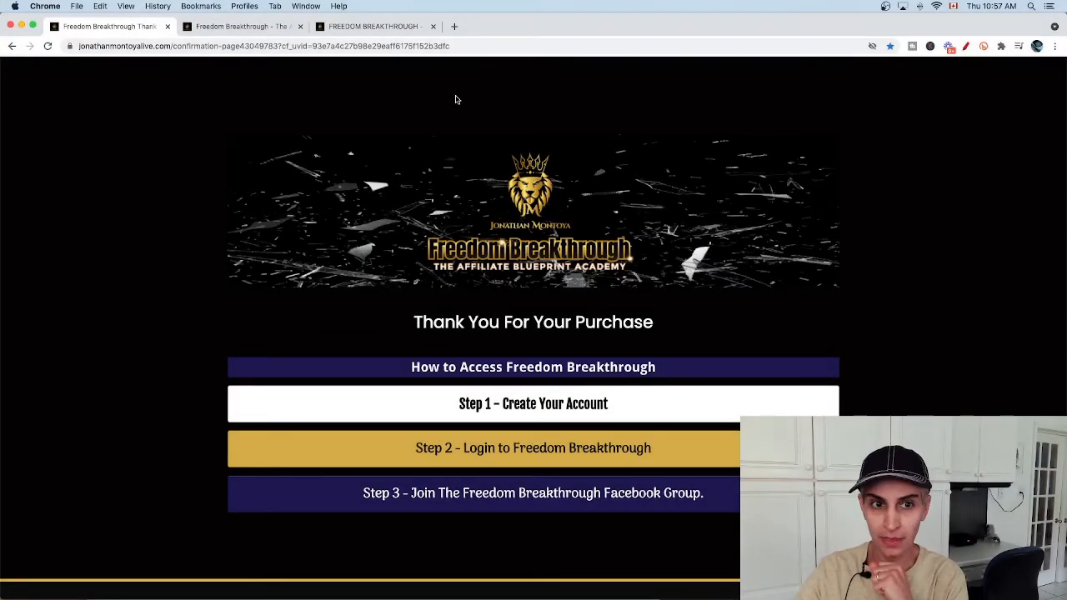
mouse_move(817, 346)
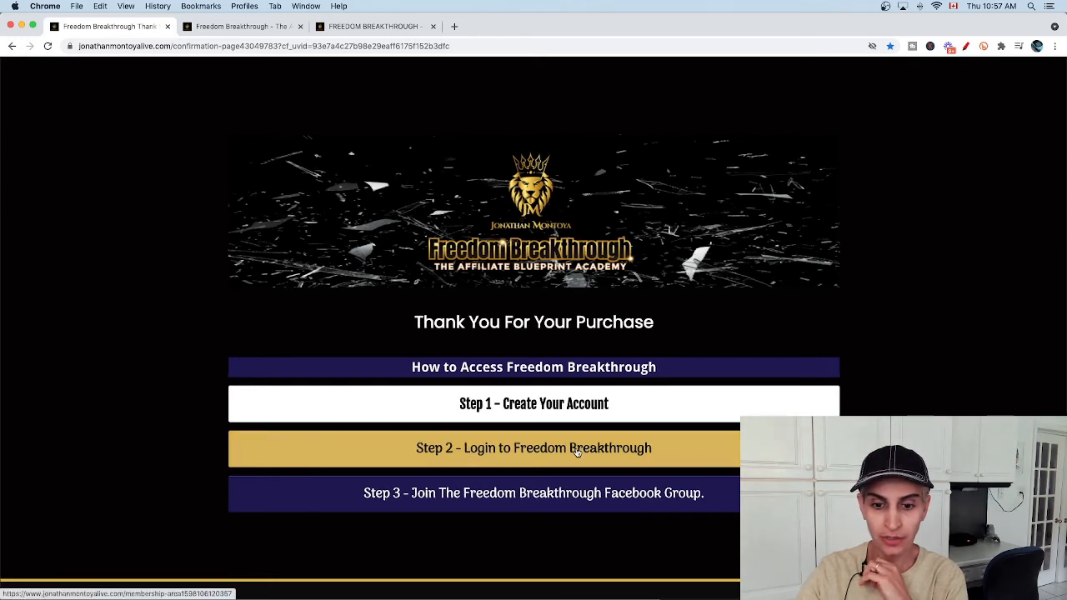
- Open the Freedom Breakthrough member area via 'Step 2 - Login to Freedom Breakthrough'
click(534, 448)
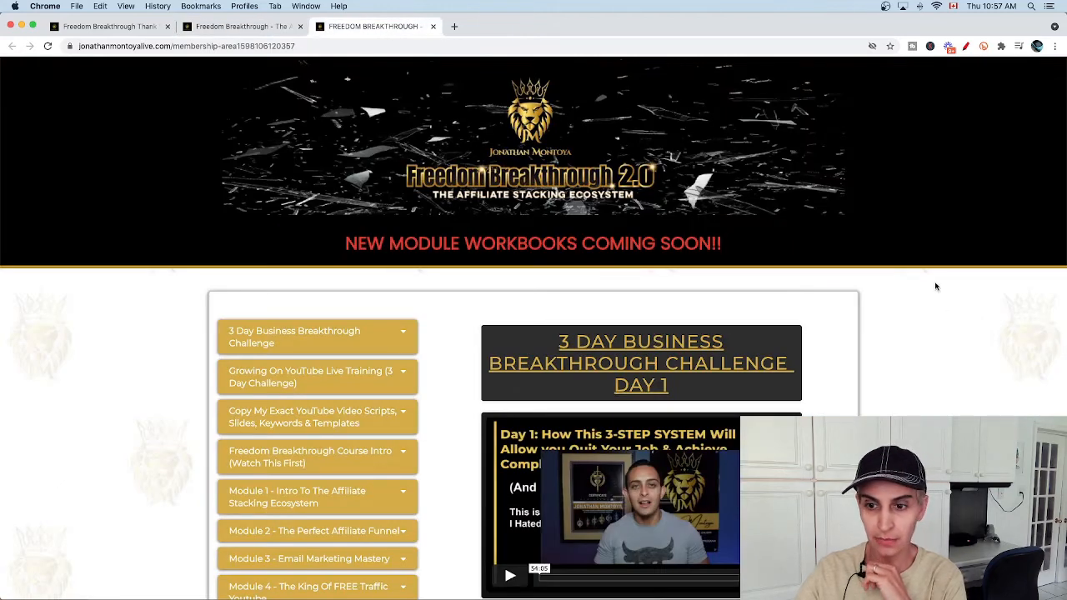
- Expand the 3 Day Business Breakthrough Challenge sidebar section to list its Day 1–3 lessons
scroll(down, 3)
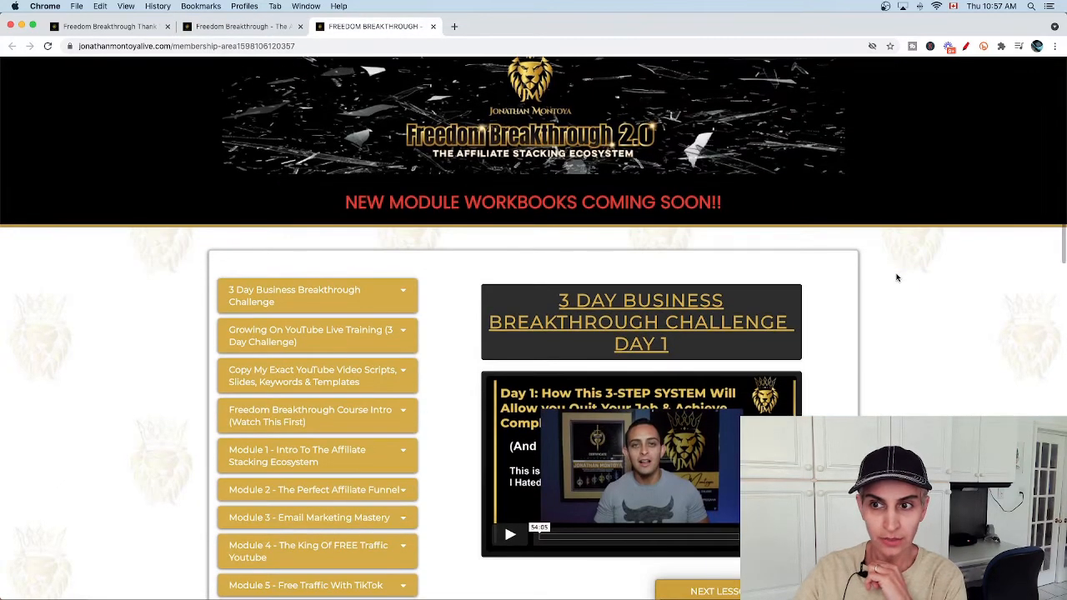
scroll(down, 3)
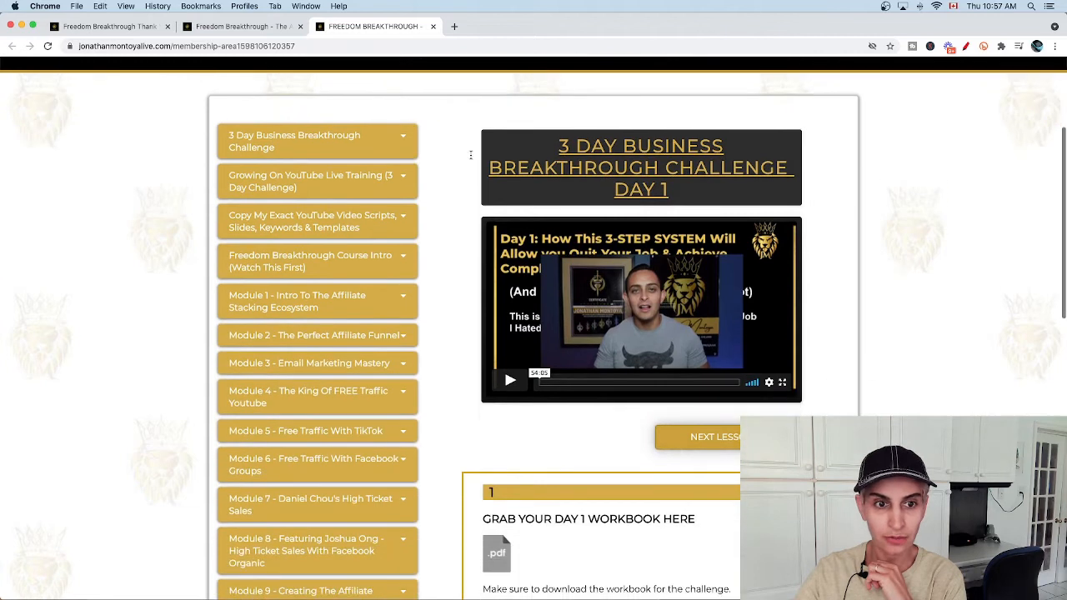
click(317, 141)
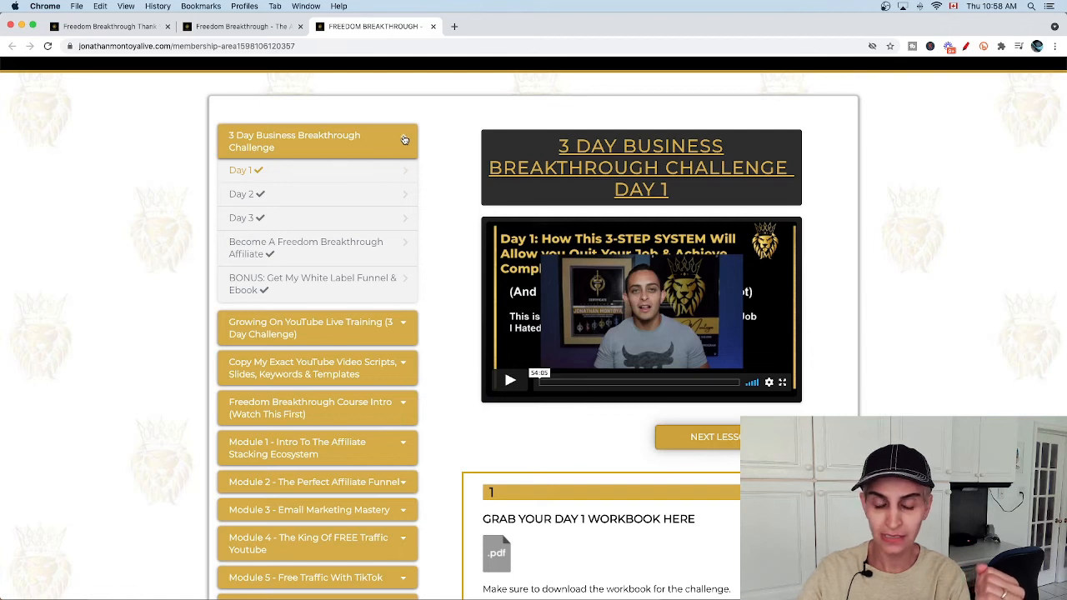
- Scroll the member page and collapse the Growing On YouTube Live Training lessons
scroll(down, 3)
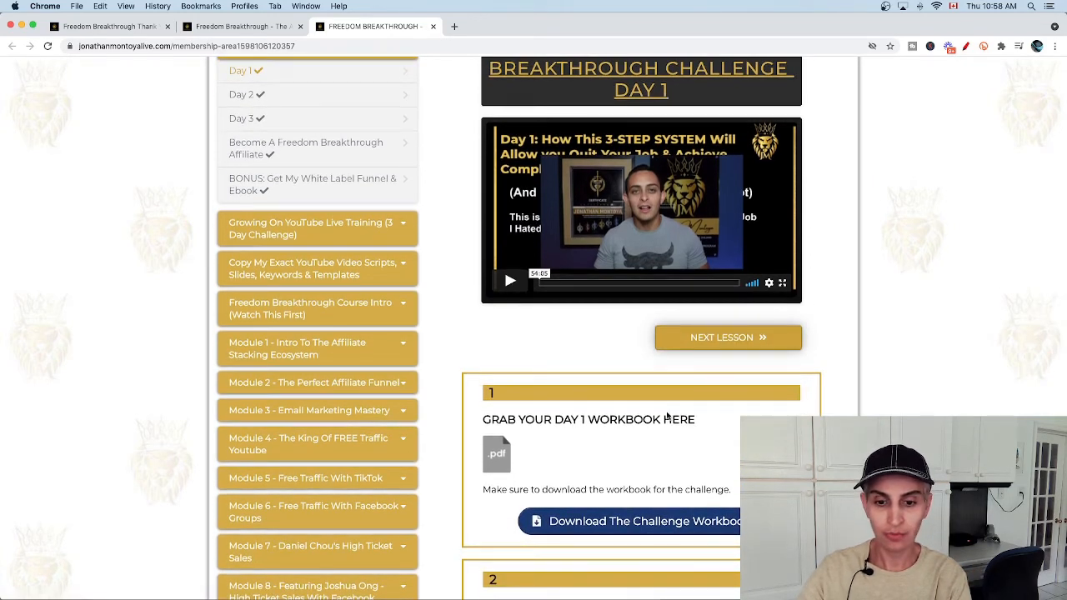
scroll(down, 3)
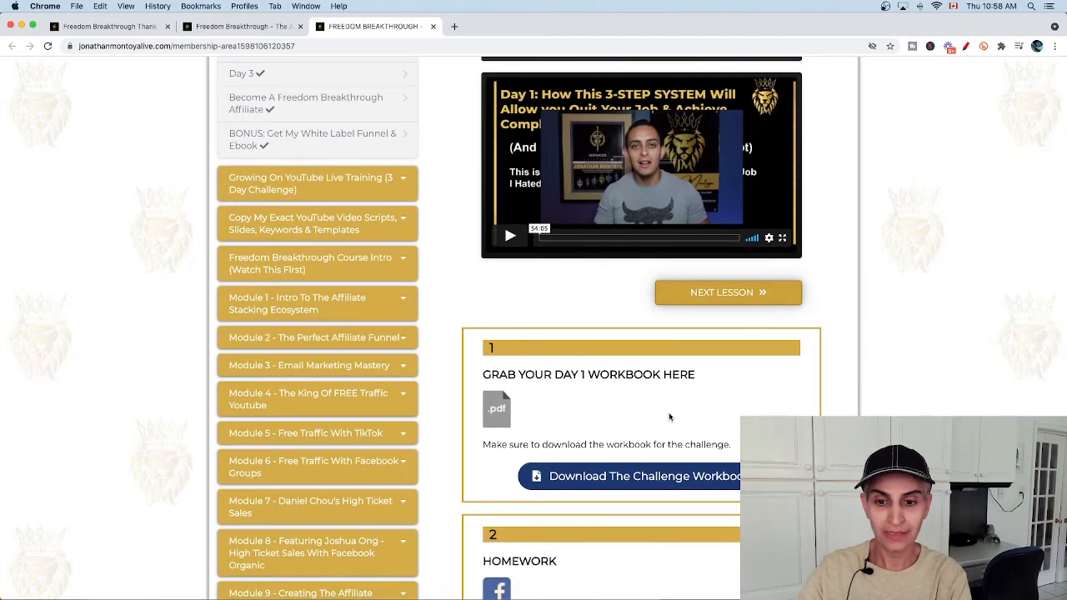
scroll(down, 3)
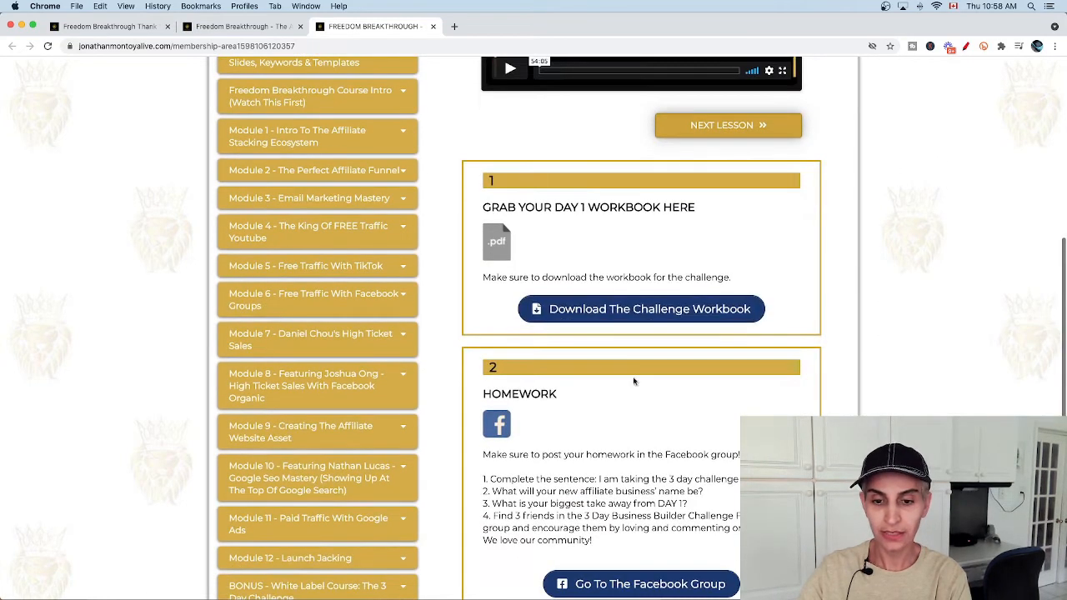
mouse_move(720, 374)
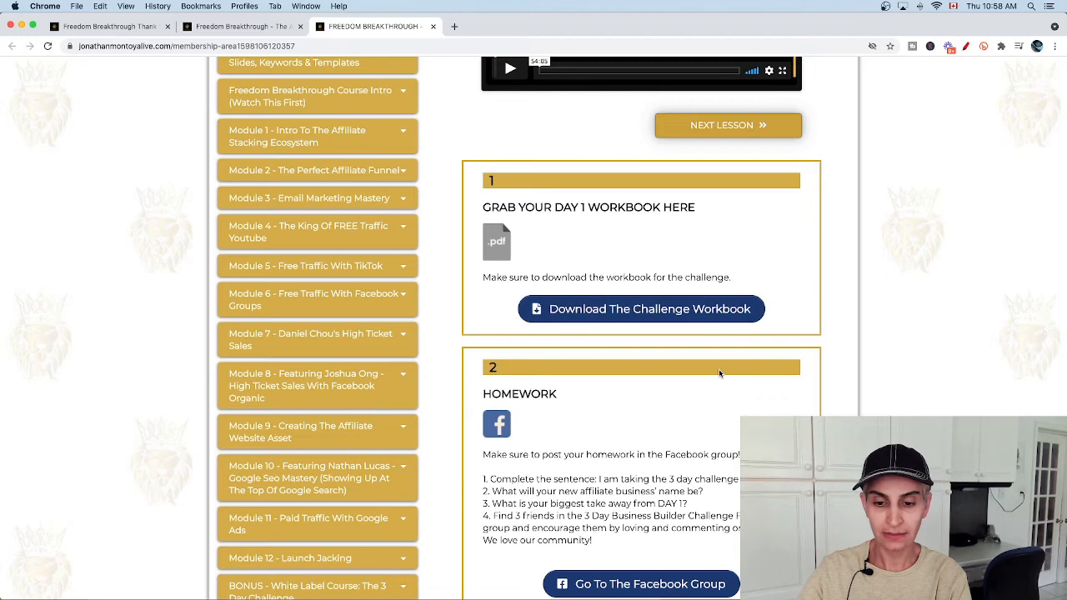
scroll(down, 3)
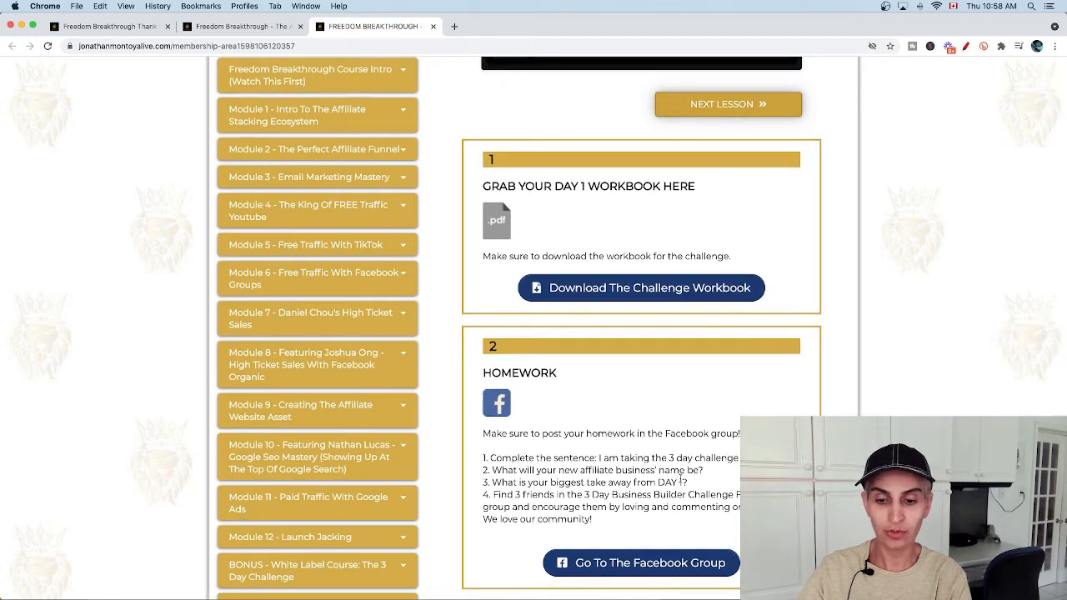
scroll(down, 3)
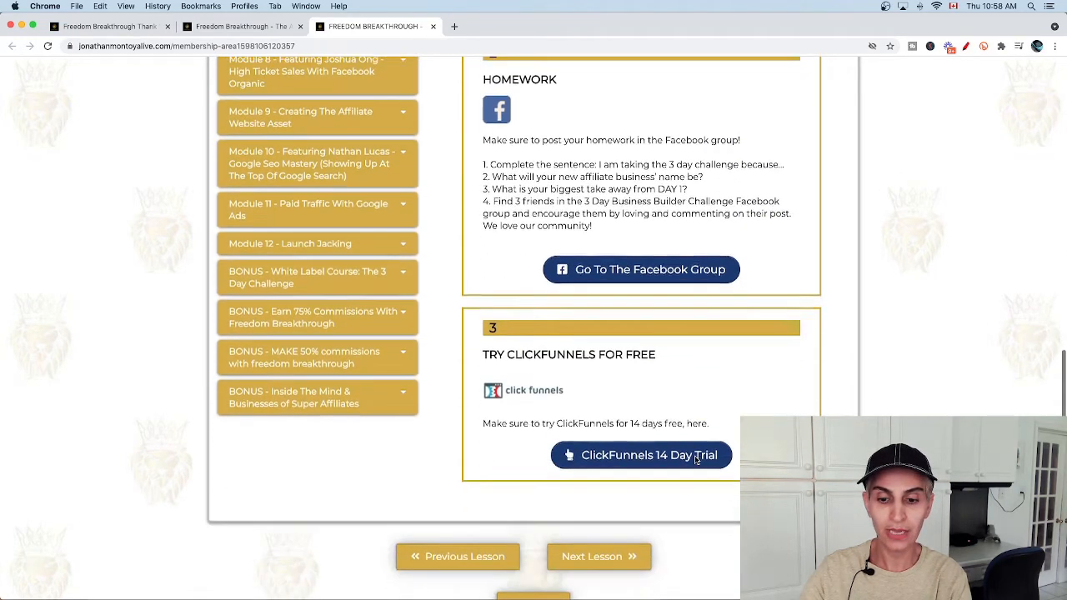
scroll(down, 3)
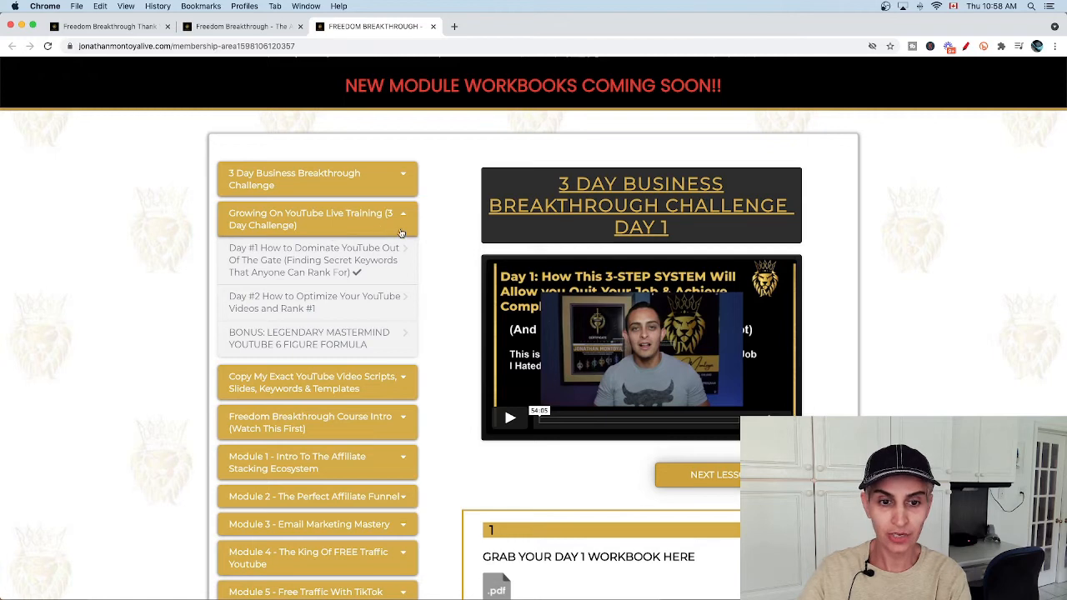
click(315, 219)
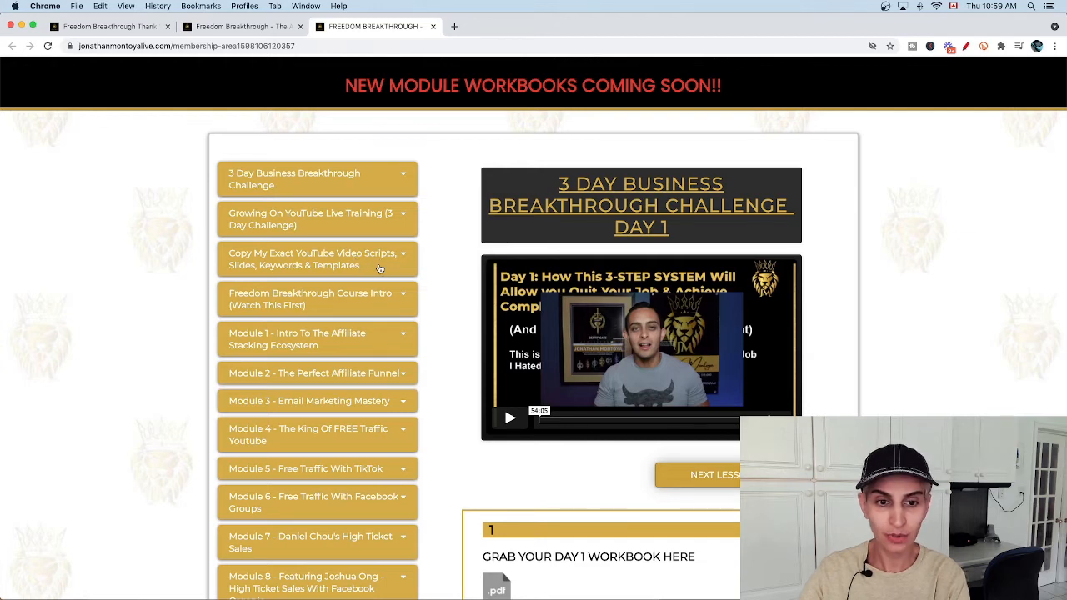
- Expand and collapse the YouTube Video Scripts and Course Intro sections
click(317, 259)
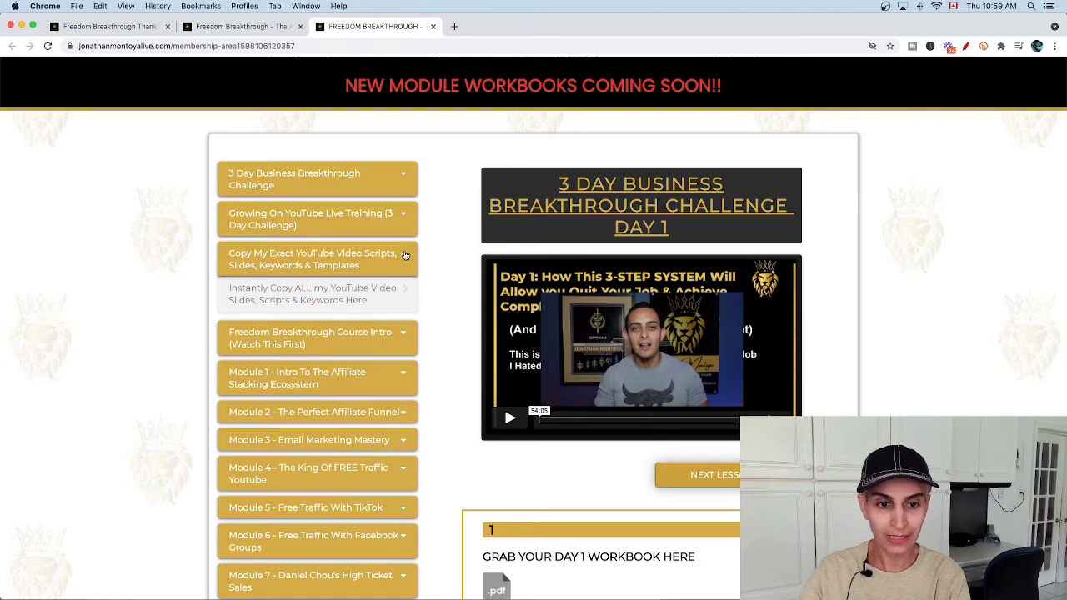
click(317, 258)
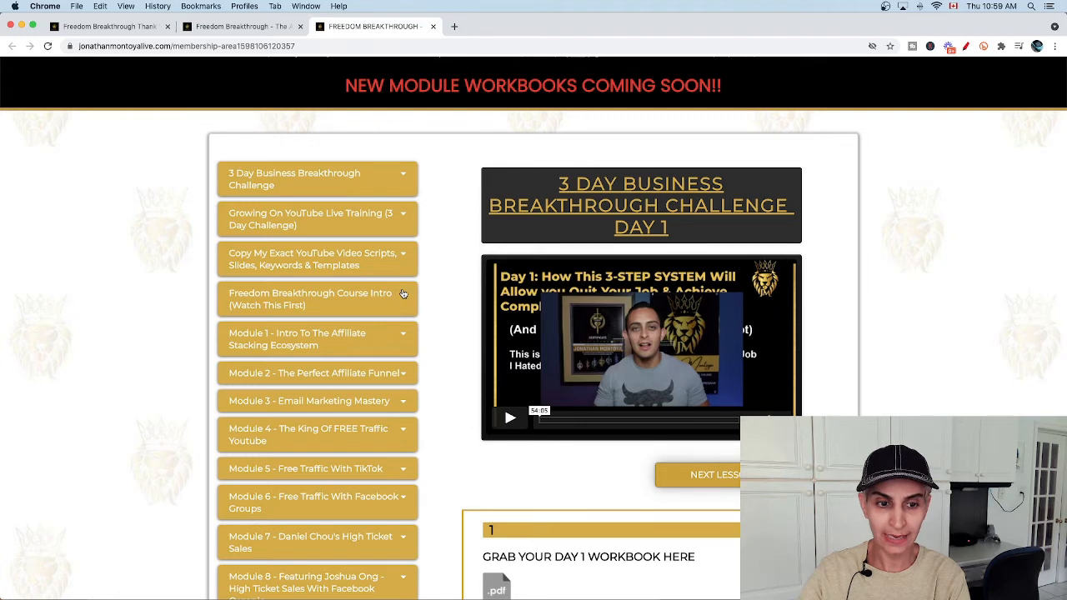
scroll(down, 3)
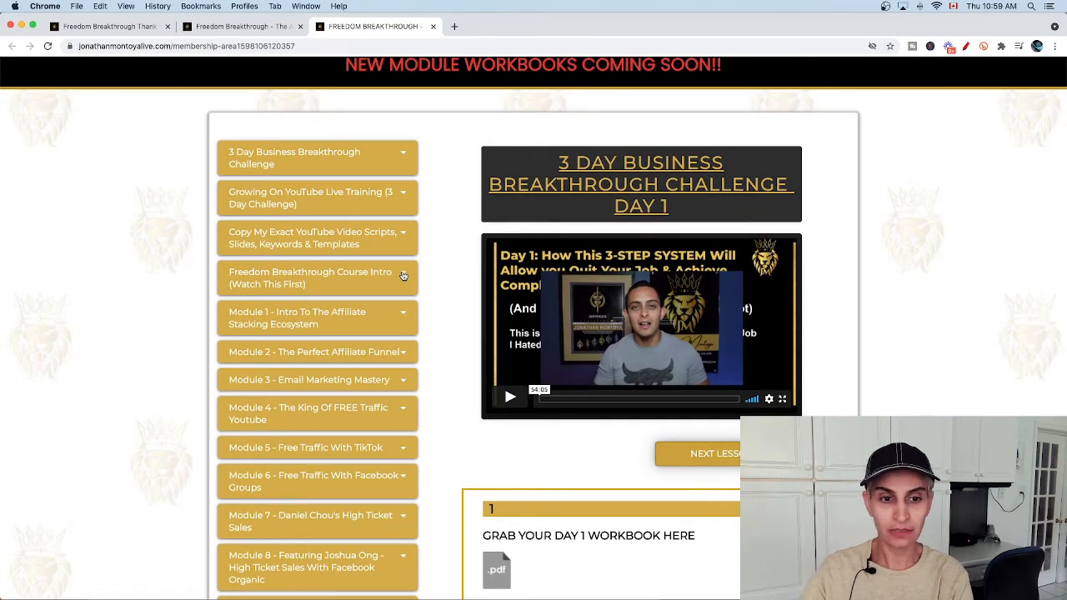
click(317, 278)
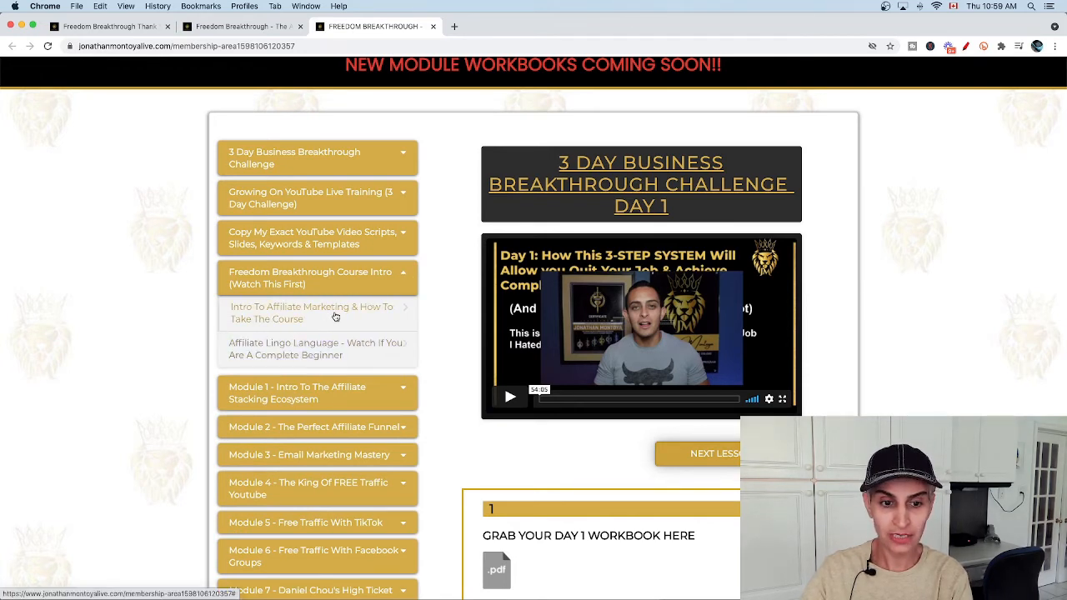
click(317, 277)
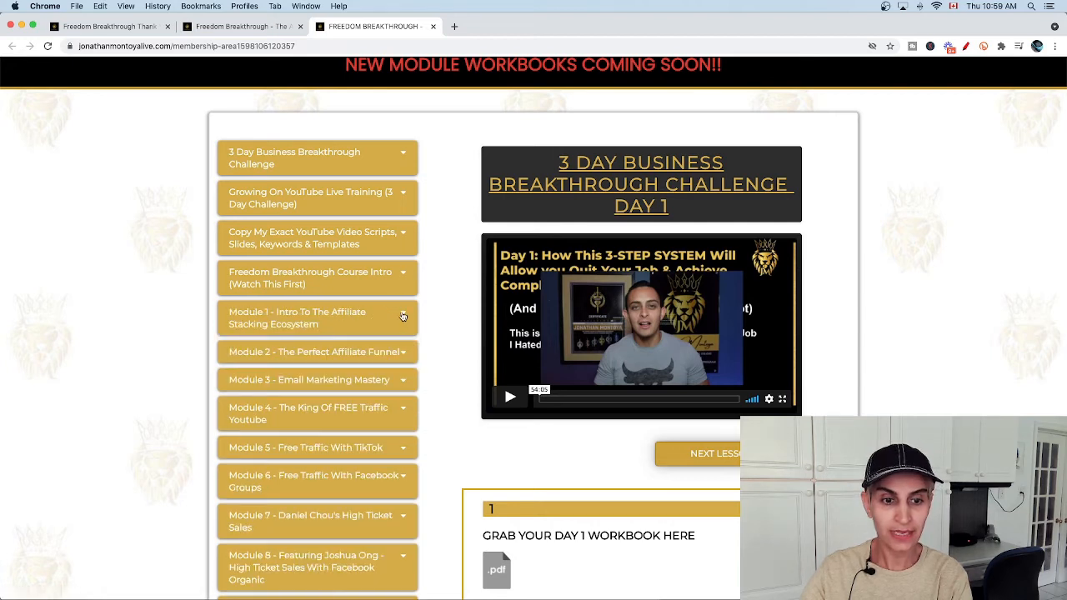
- Expand Module 1 – Intro To The Affiliate Stacking Ecosystem to show its five lessons
click(317, 317)
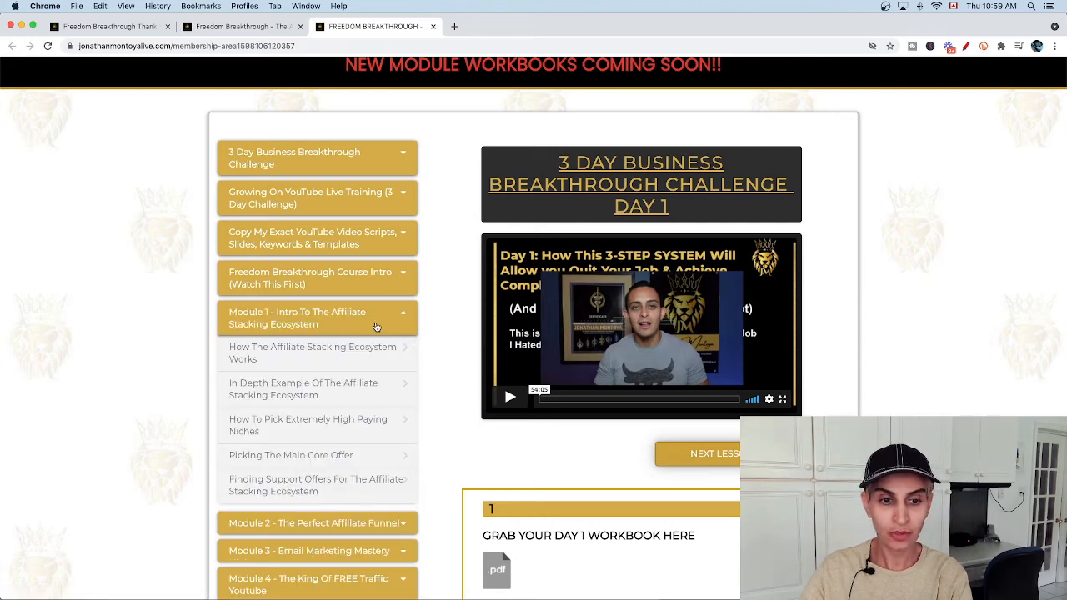
scroll(down, 3)
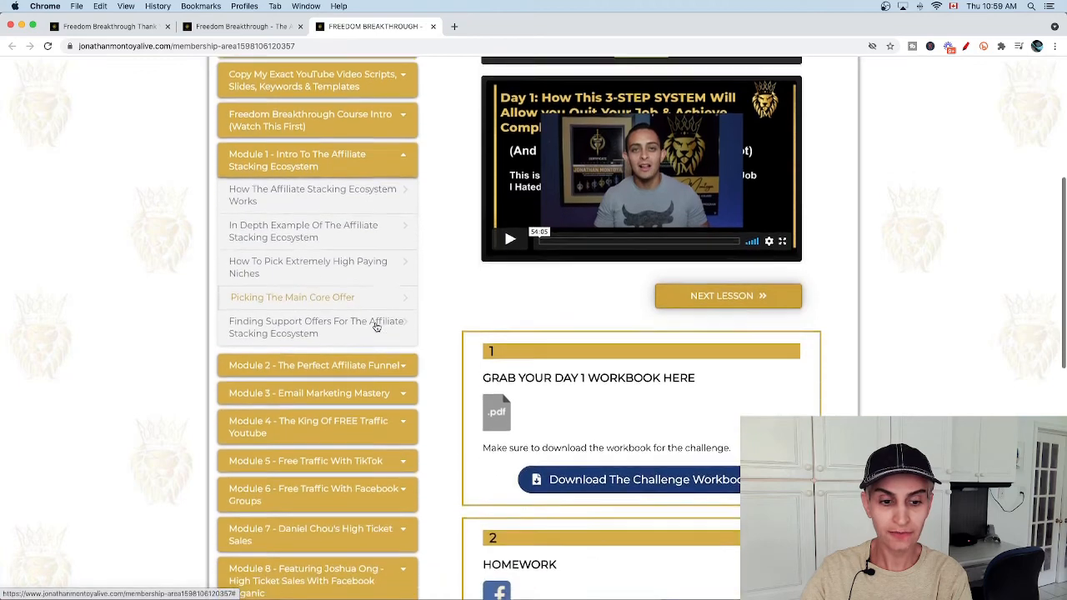
scroll(down, 3)
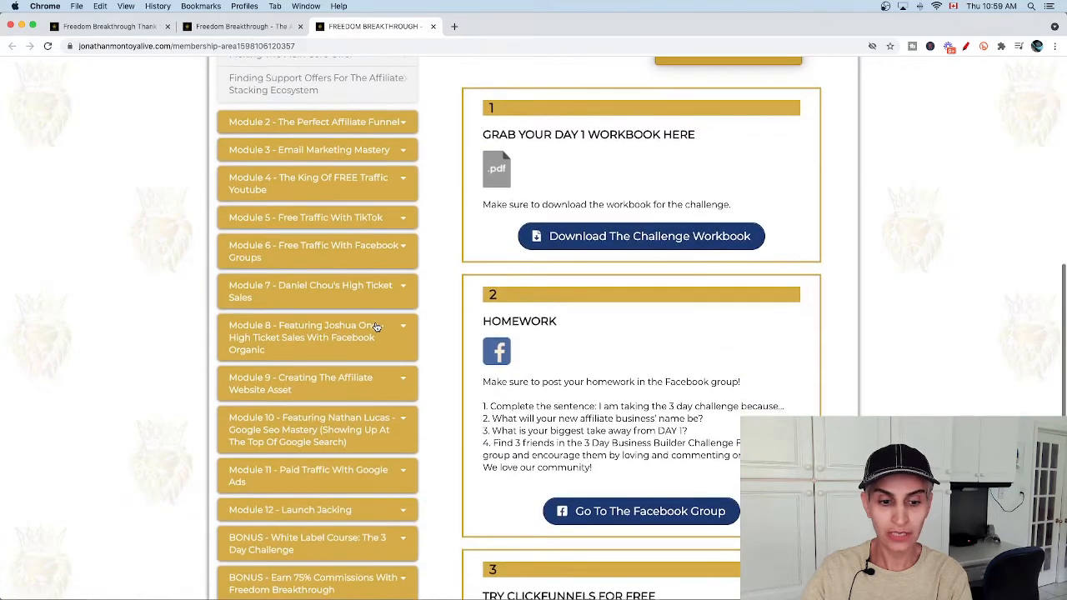
scroll(down, 3)
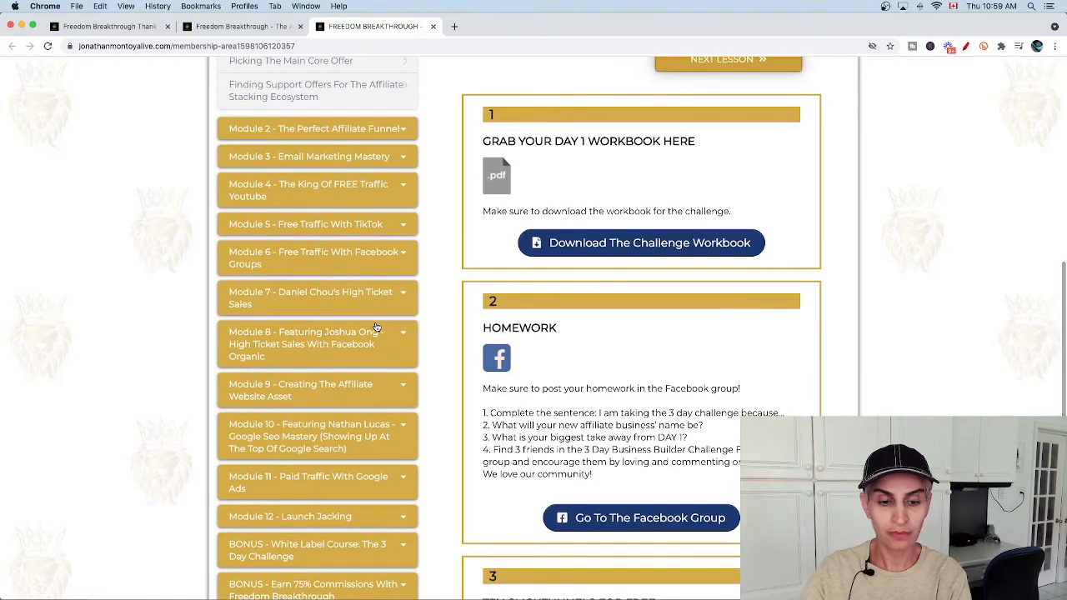
scroll(down, 3)
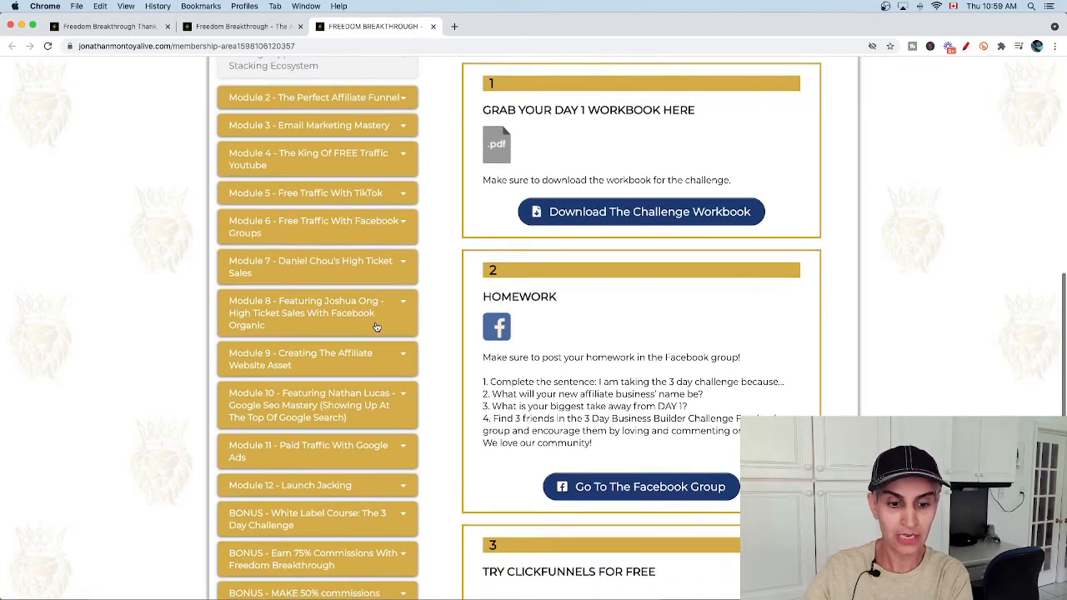
click(316, 141)
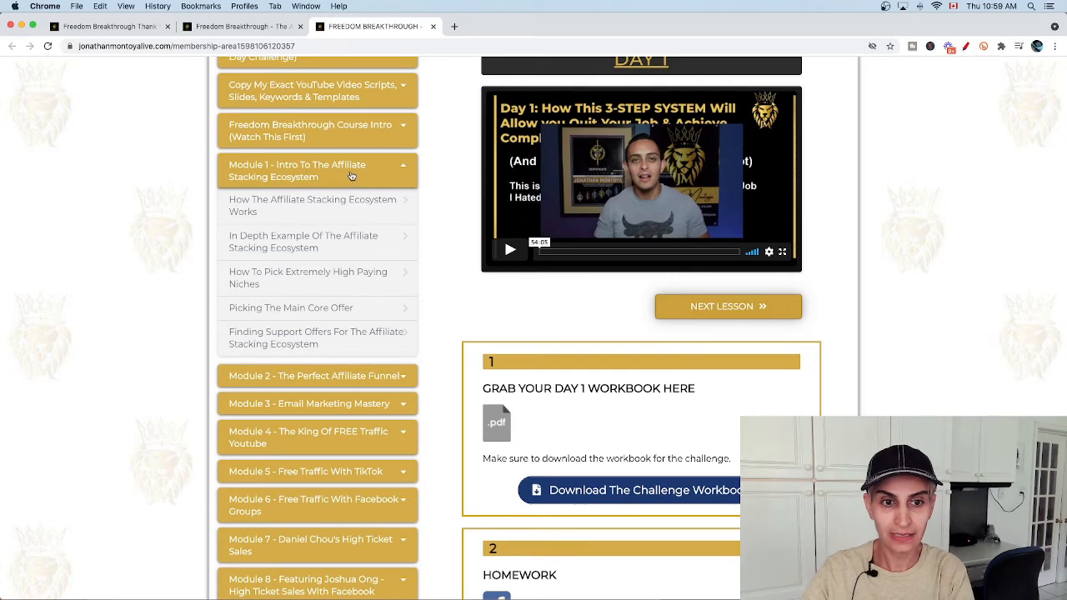
mouse_move(379, 176)
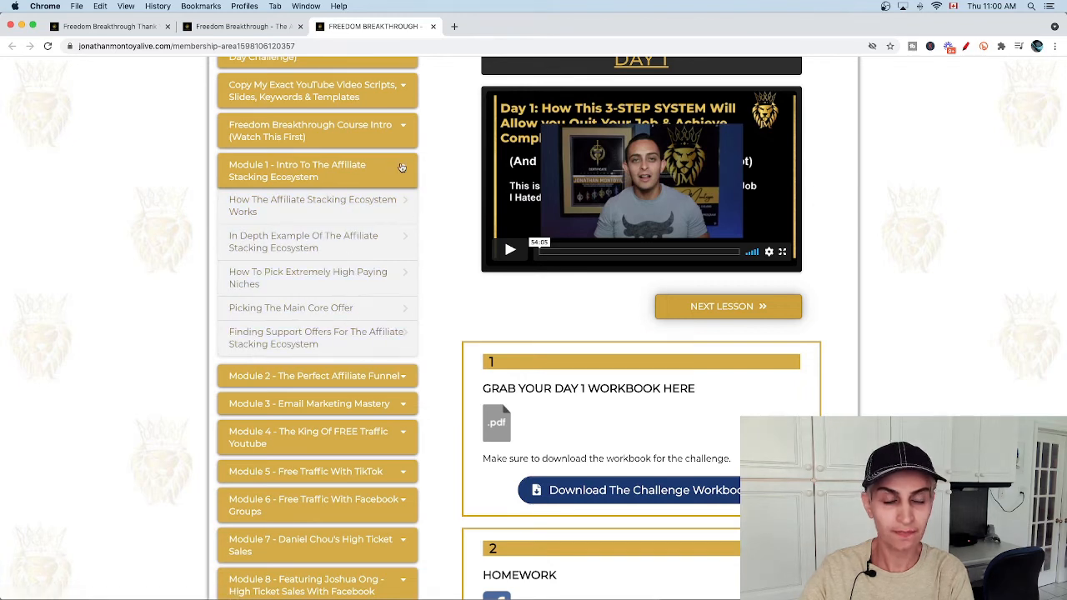
- Collapse Module 1 and toggle the Module 2 - The Perfect Affiliate Funnel lessons
click(317, 170)
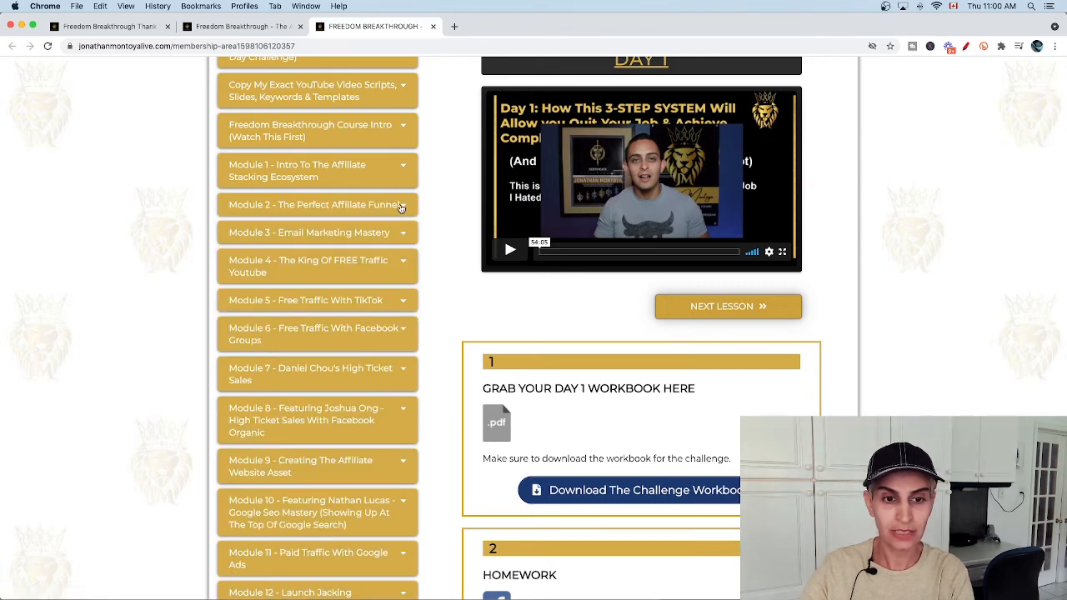
click(317, 204)
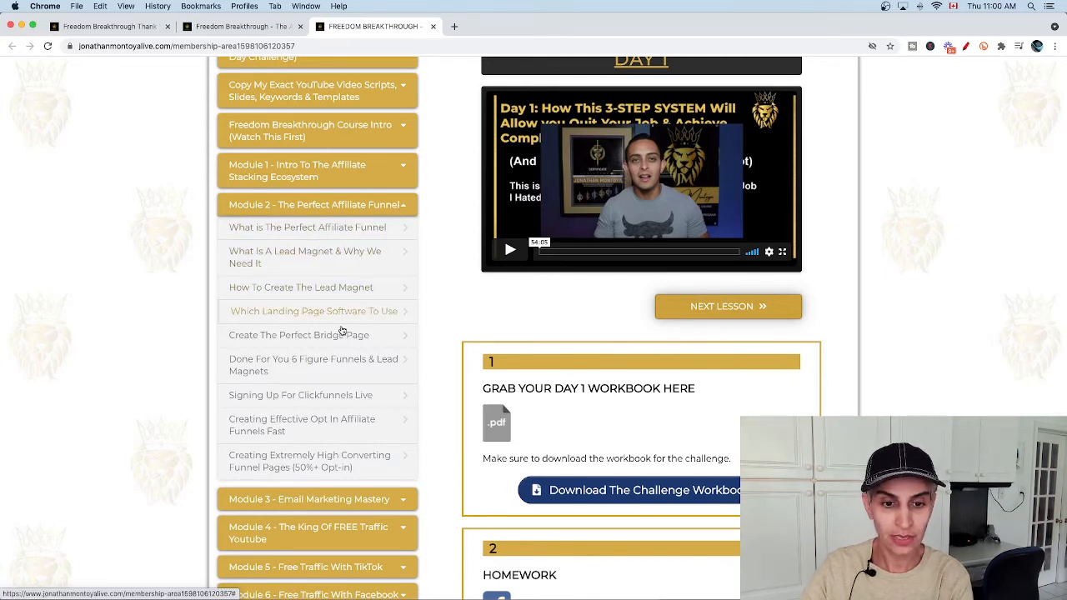
click(315, 204)
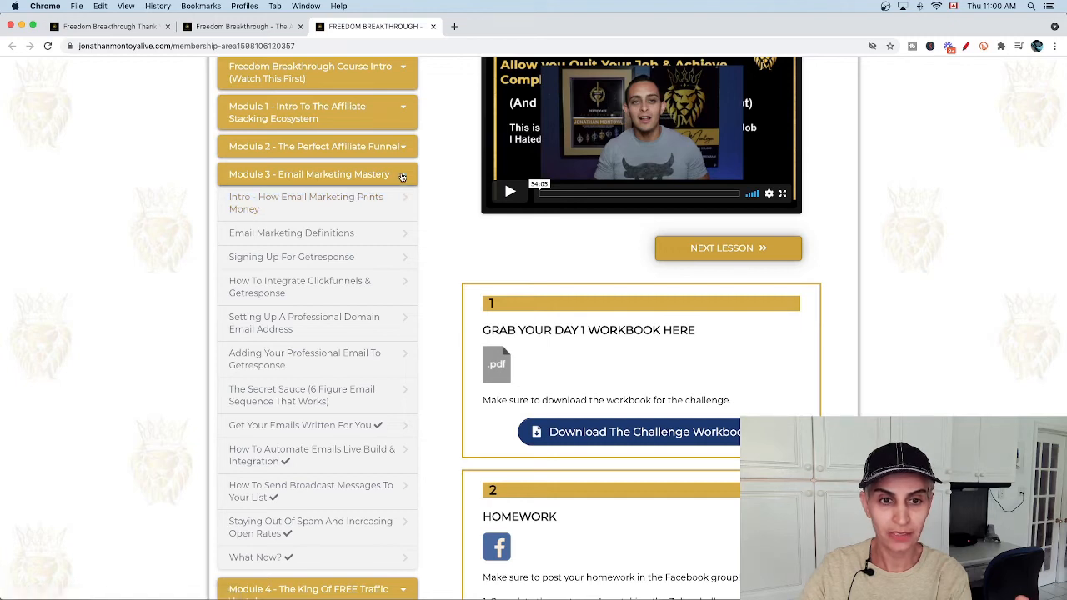
- Show the Module 4 lessons, then expand and hide Module 5 - Free Traffic With TikTok
click(309, 174)
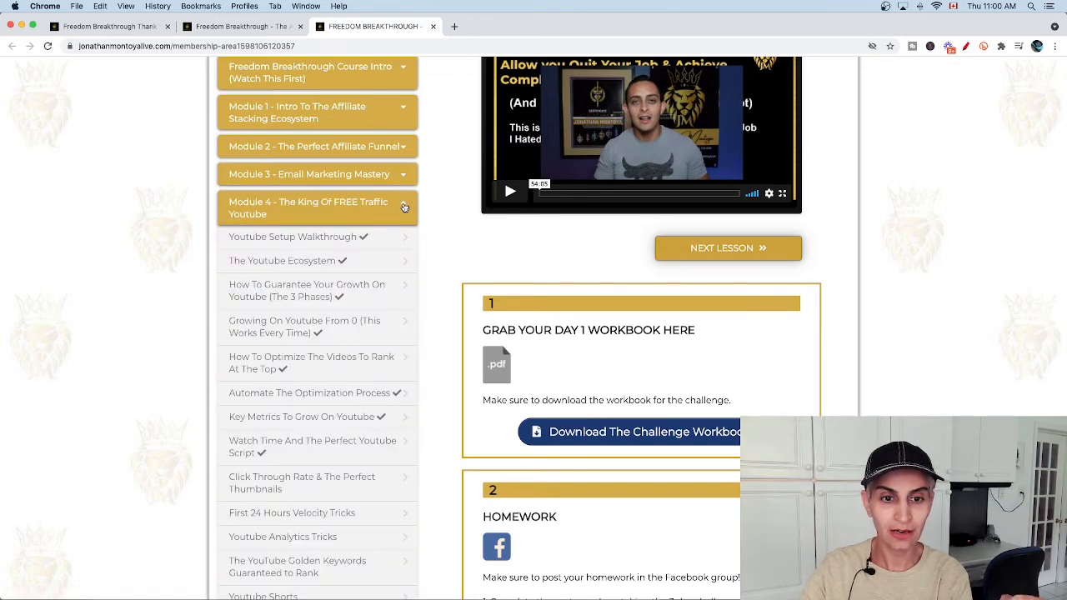
scroll(down, 3)
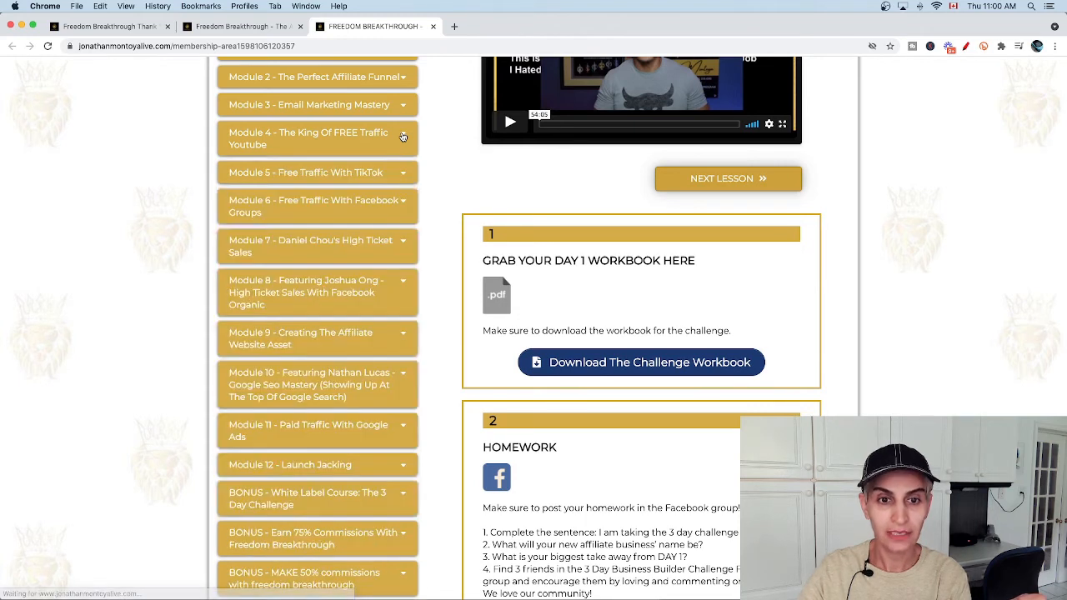
click(306, 173)
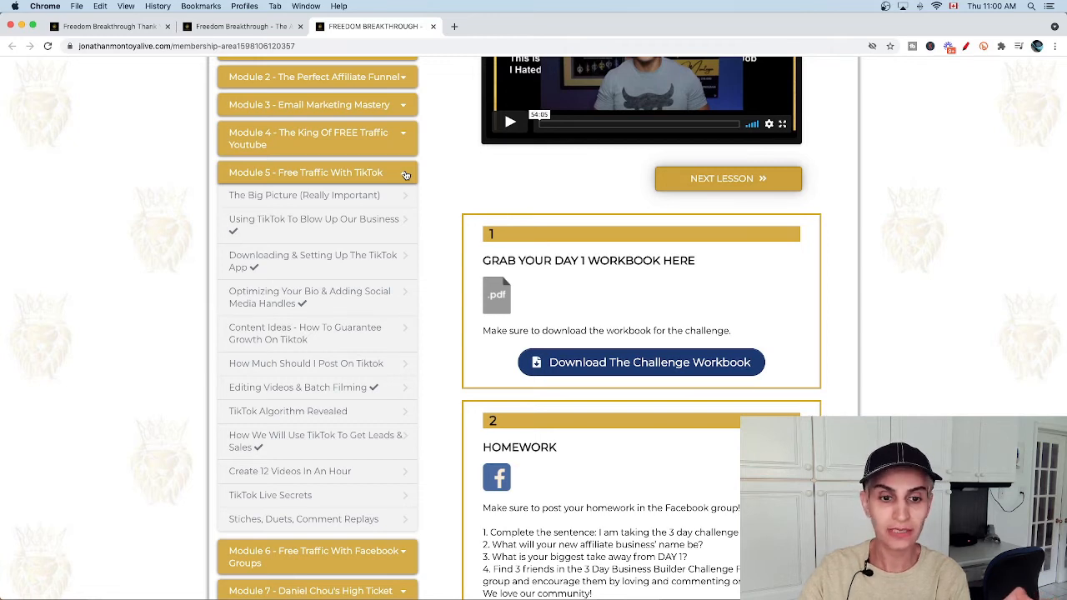
click(316, 205)
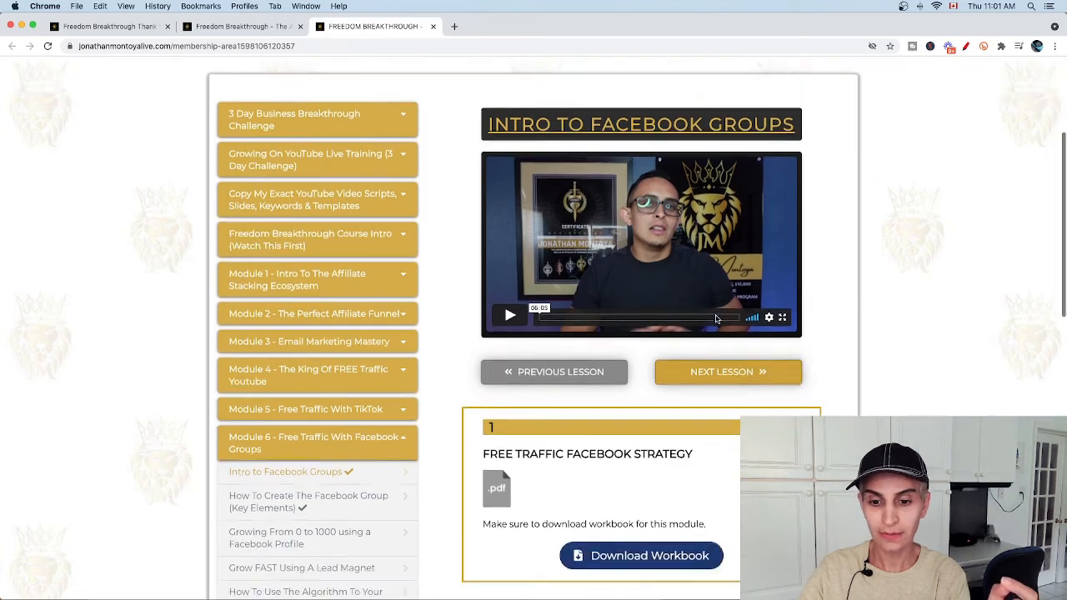
- Expand Module 7 - Daniel Chou's High Ticket Sales and scroll through the later module lessons
scroll(down, 3)
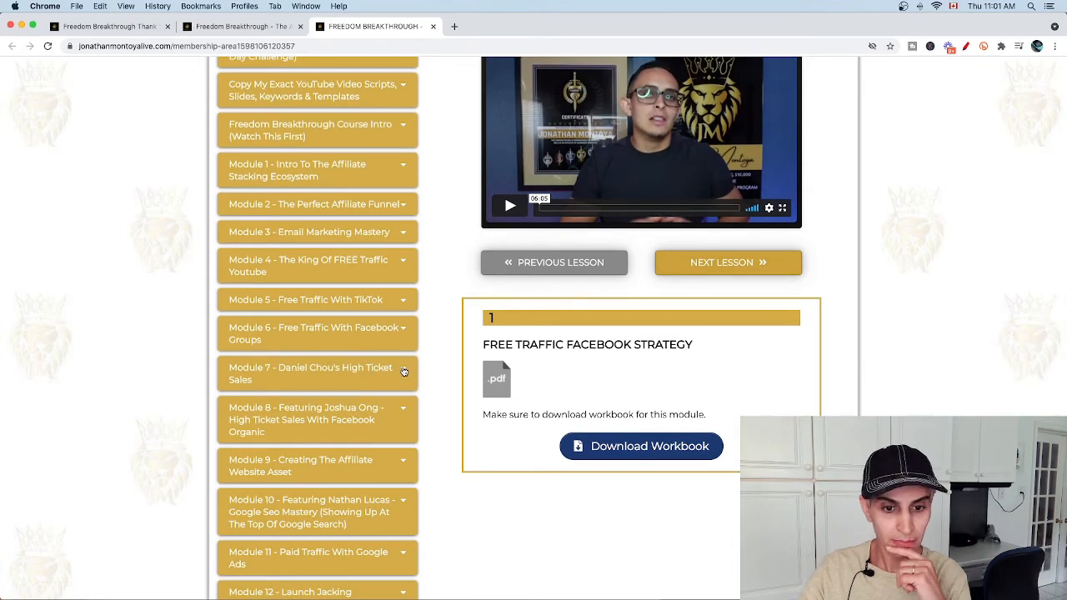
click(317, 374)
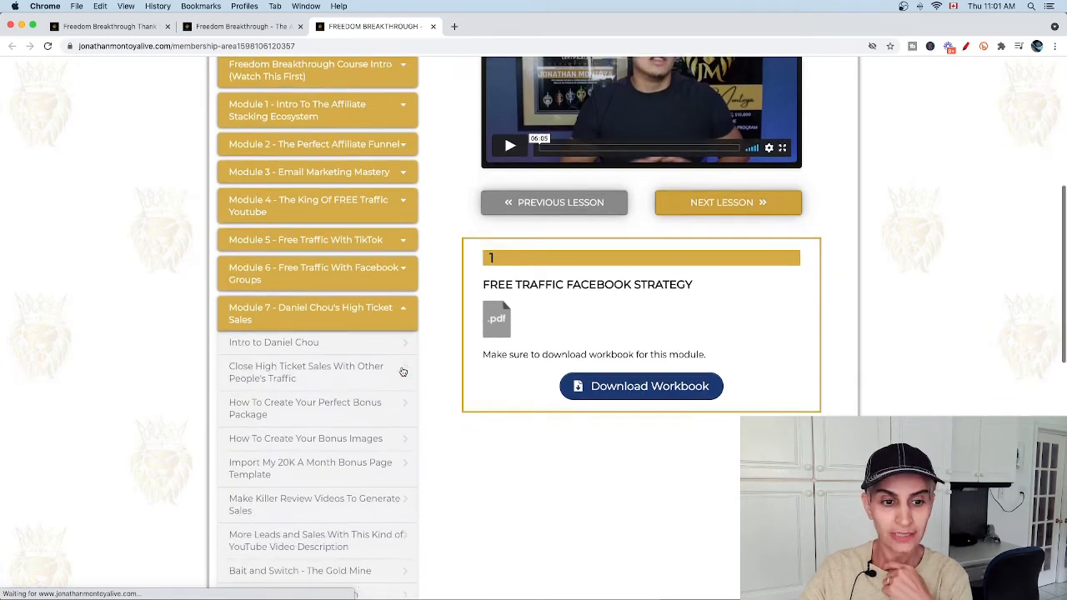
scroll(down, 3)
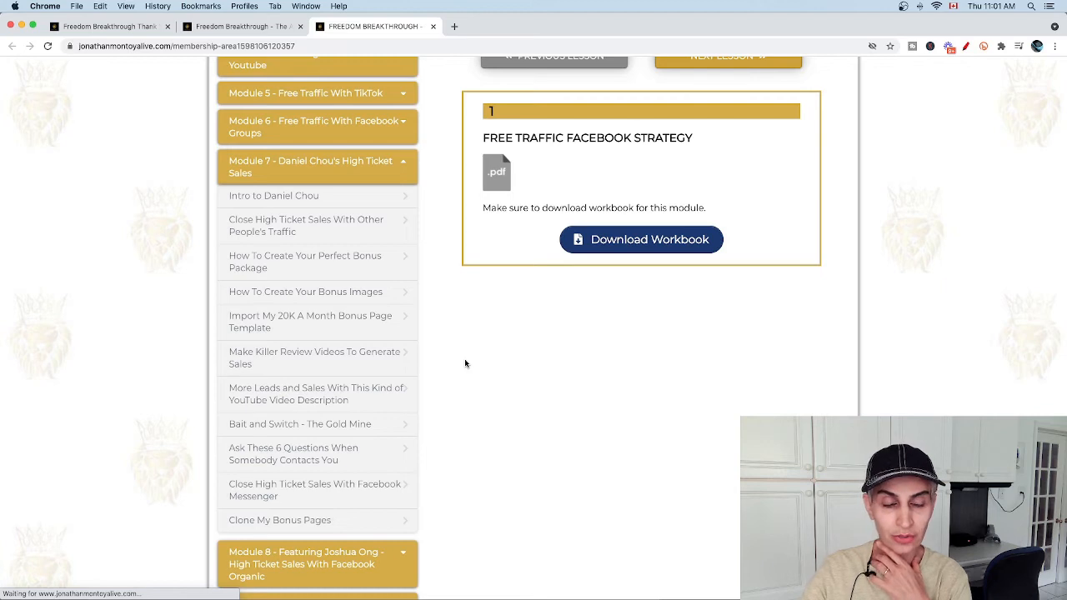
mouse_move(313, 225)
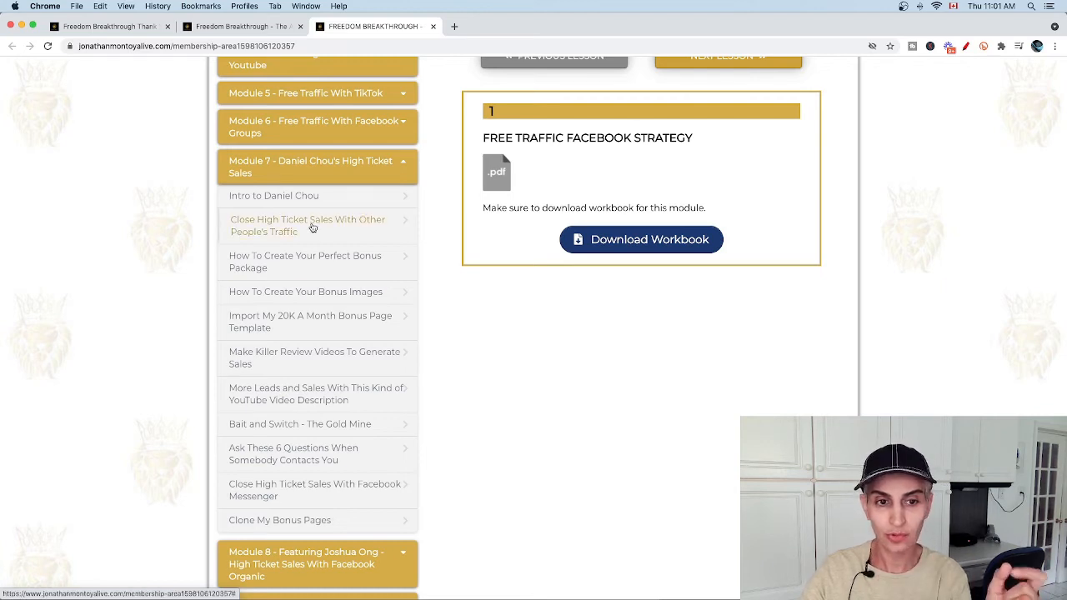
mouse_move(352, 490)
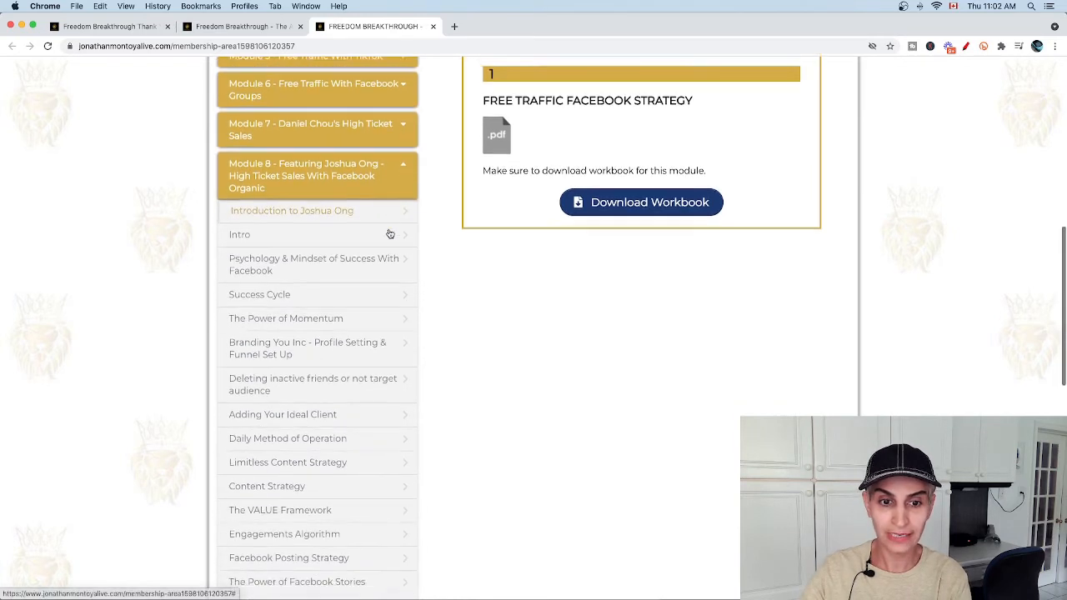
scroll(down, 3)
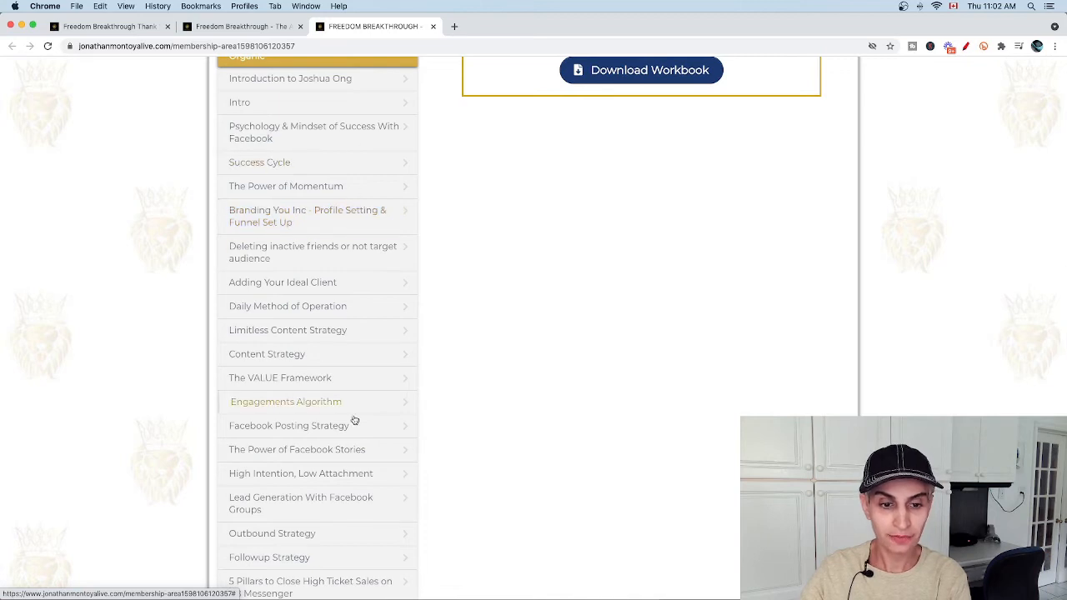
scroll(down, 3)
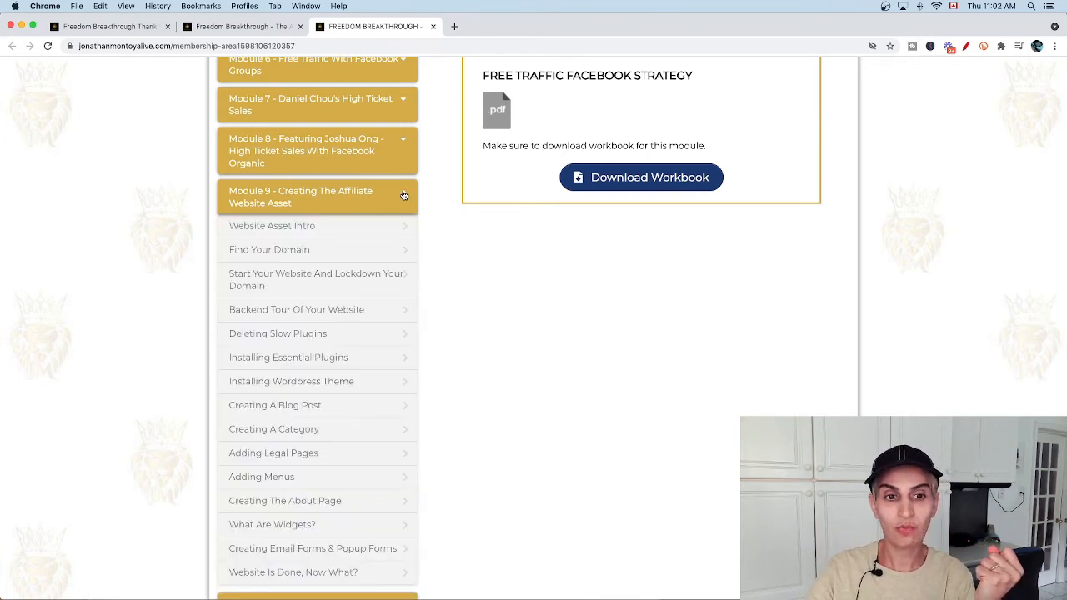
- Open Module 10, toggle Module 11 Google Ads lessons, then expand Module 12 Launch Jacking
scroll(down, 3)
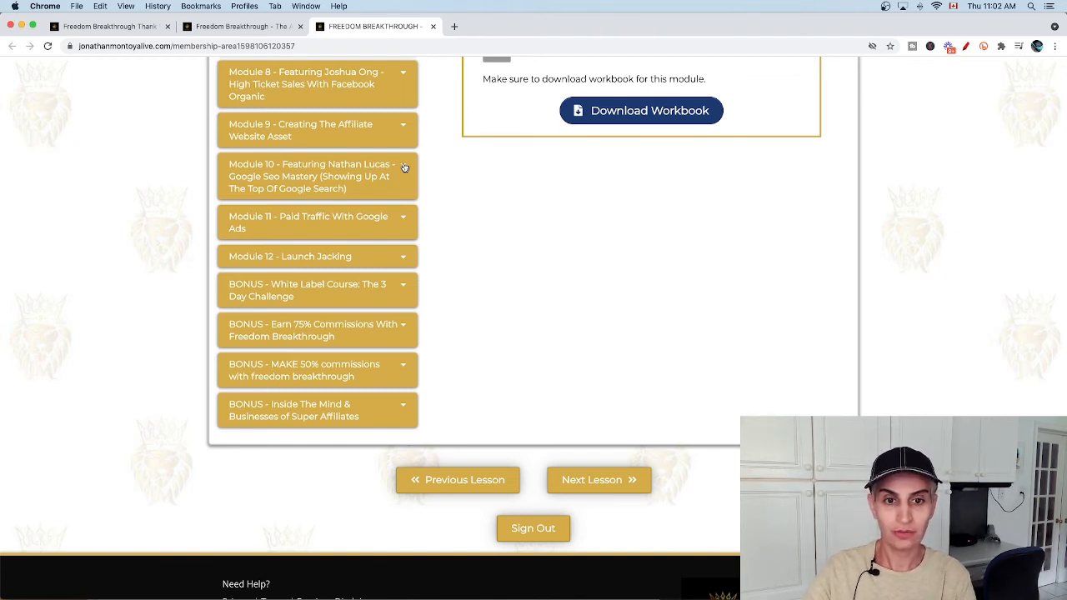
click(313, 176)
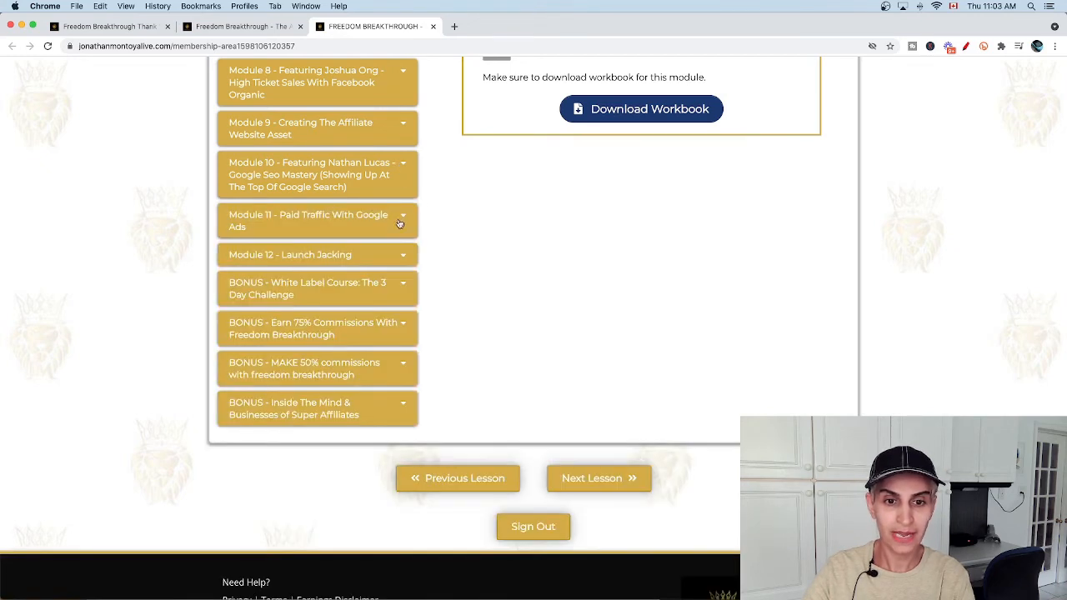
click(317, 220)
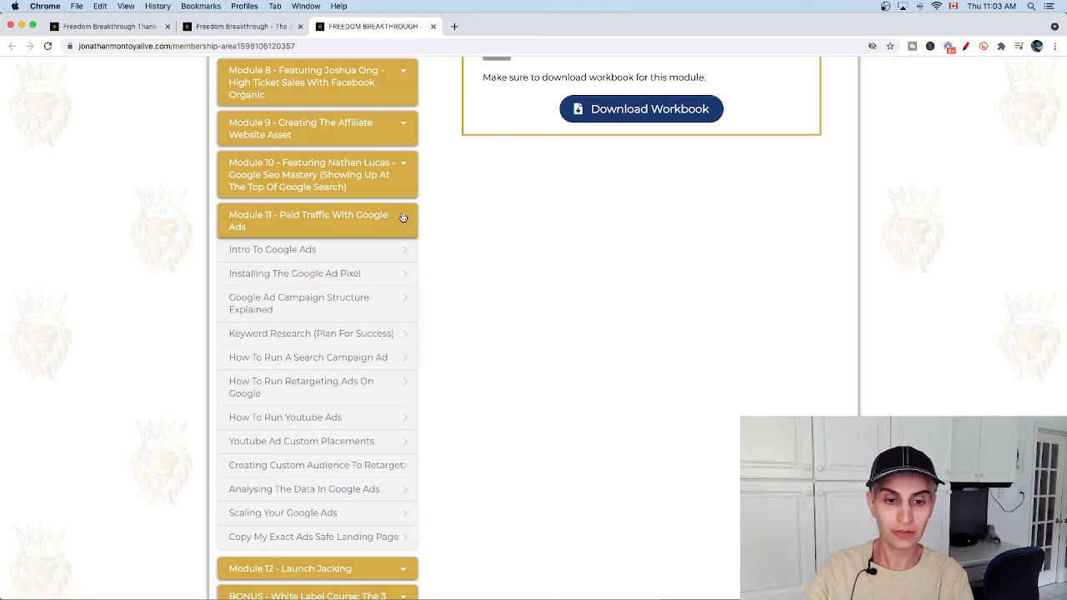
click(403, 220)
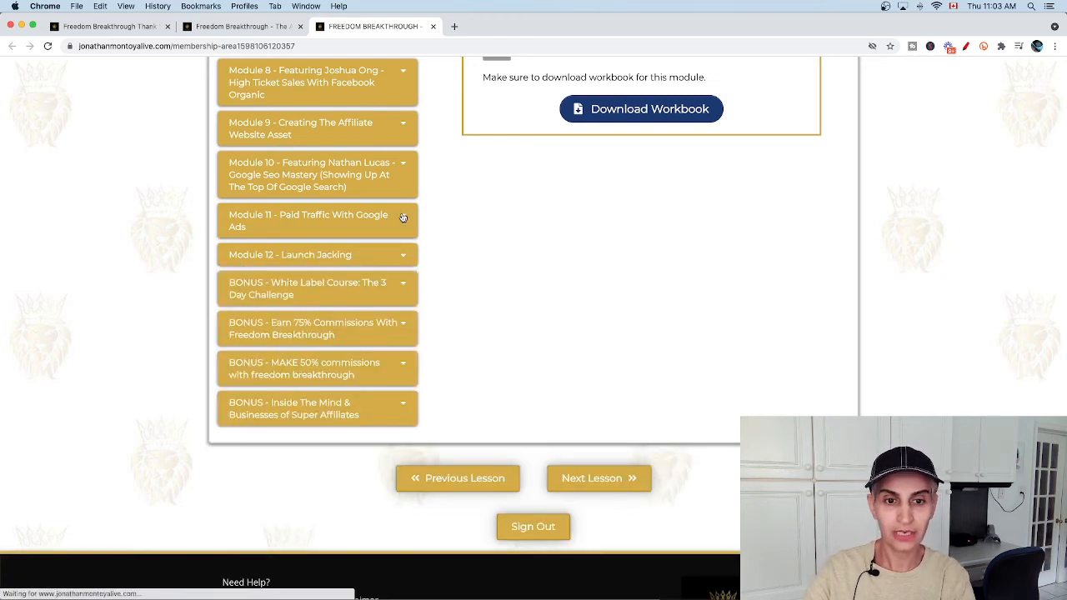
click(317, 254)
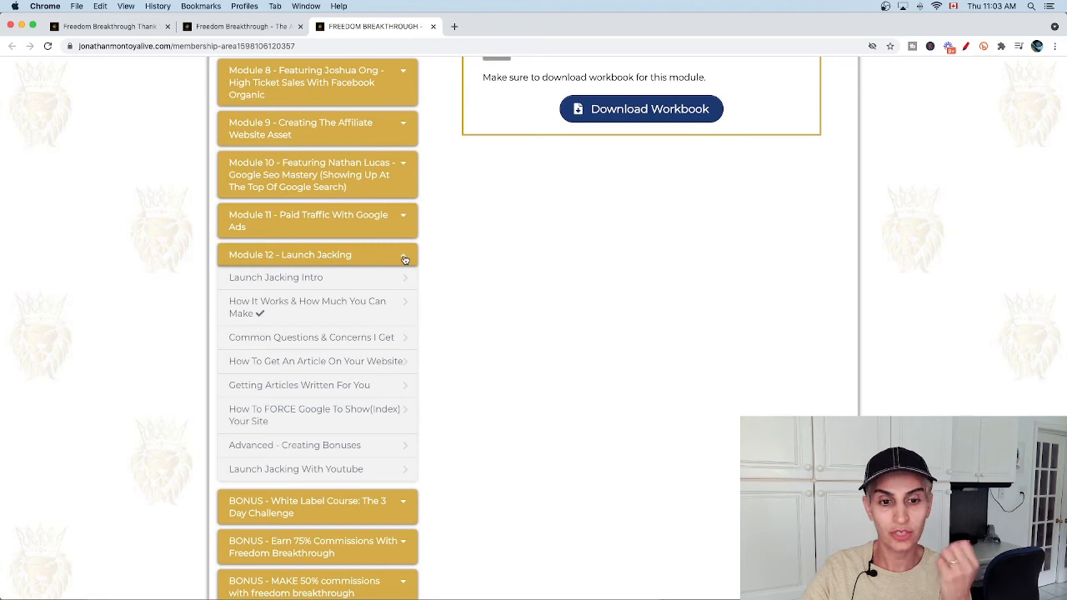
scroll(down, 3)
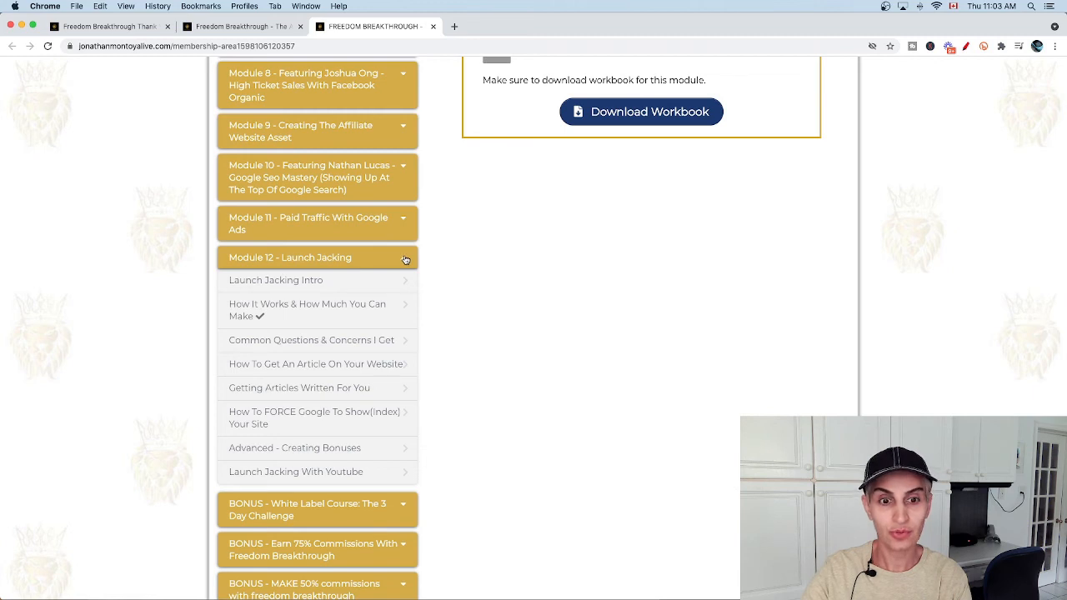
- Hide Module 12, toggle the 50% commissions bonus, then expand the Inside The Mind bonus
click(404, 257)
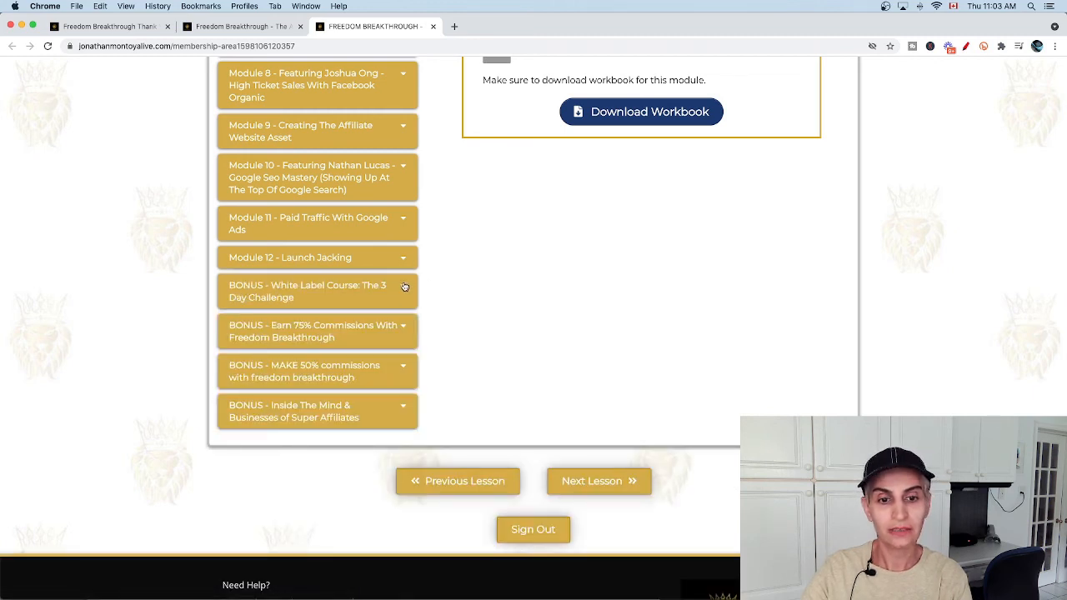
click(317, 291)
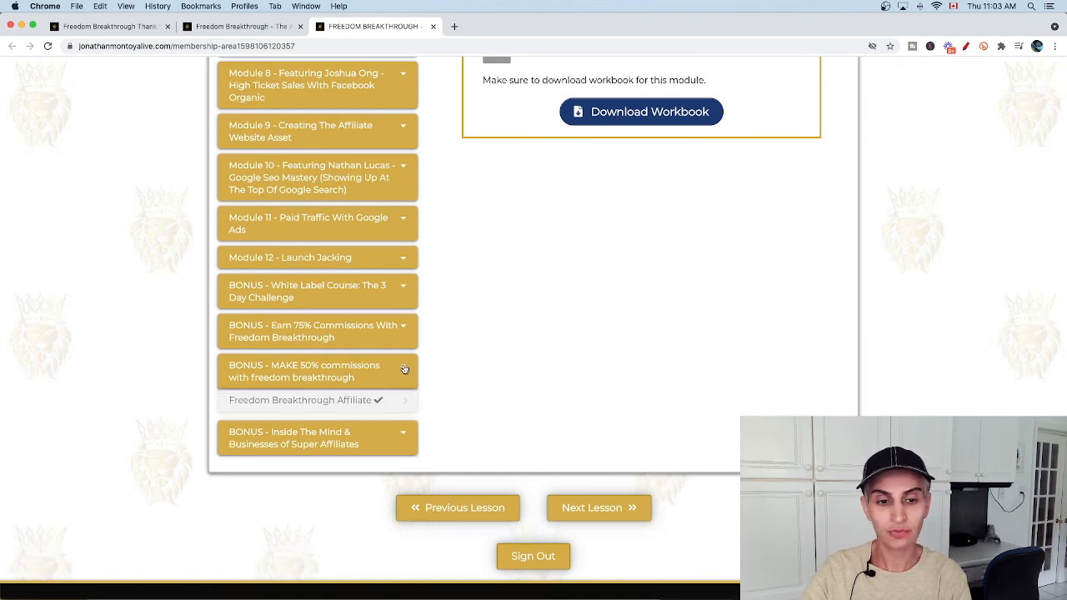
click(317, 371)
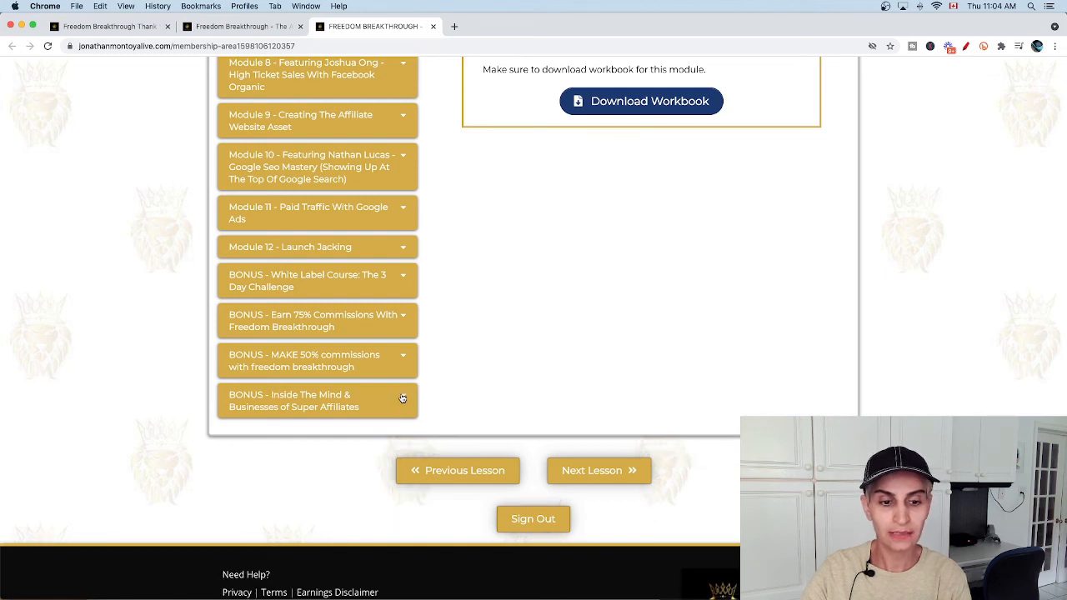
click(316, 400)
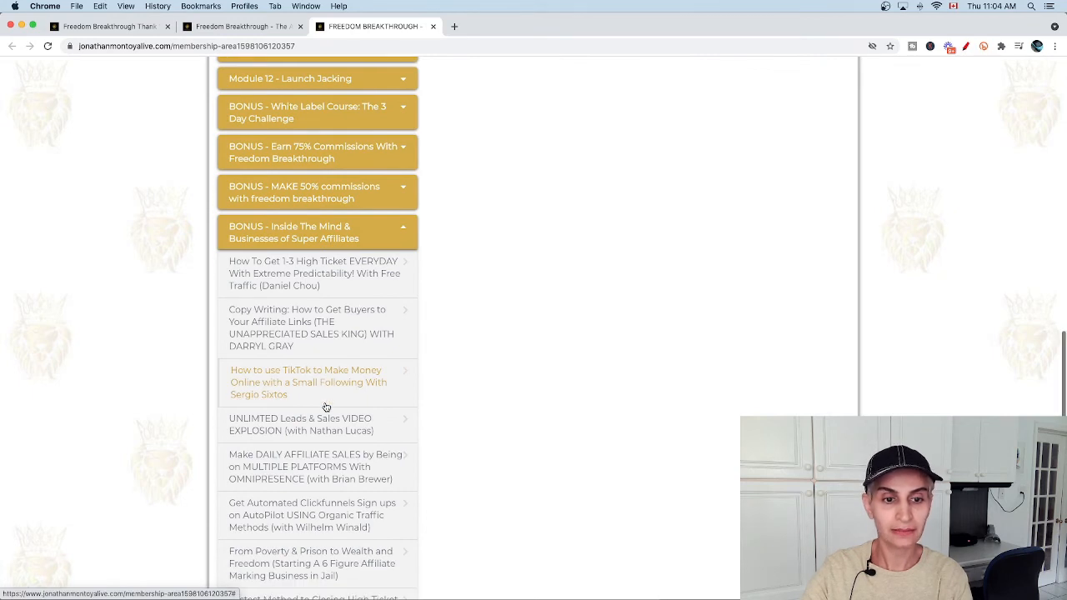
scroll(down, 3)
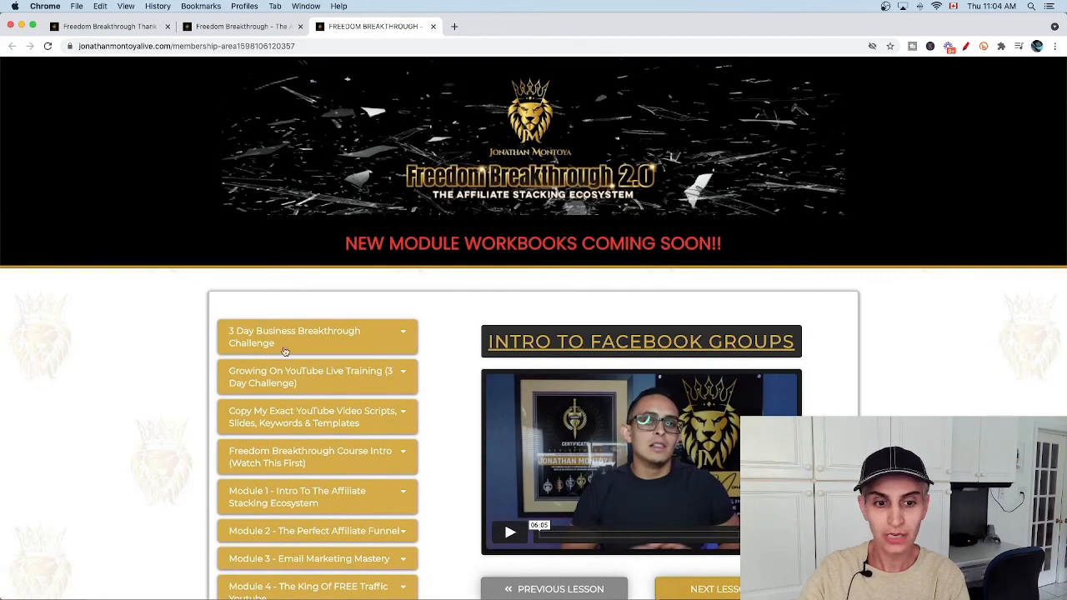
- Expand the 3 Day Business Breakthrough Challenge in the sidebar and open its Day 1 lesson
click(317, 337)
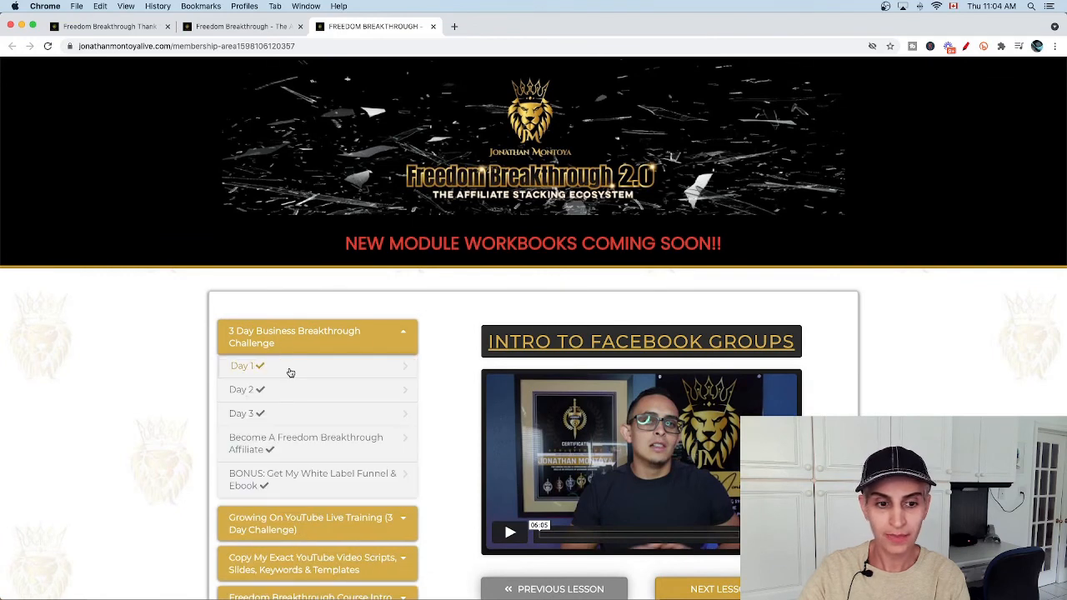
click(242, 365)
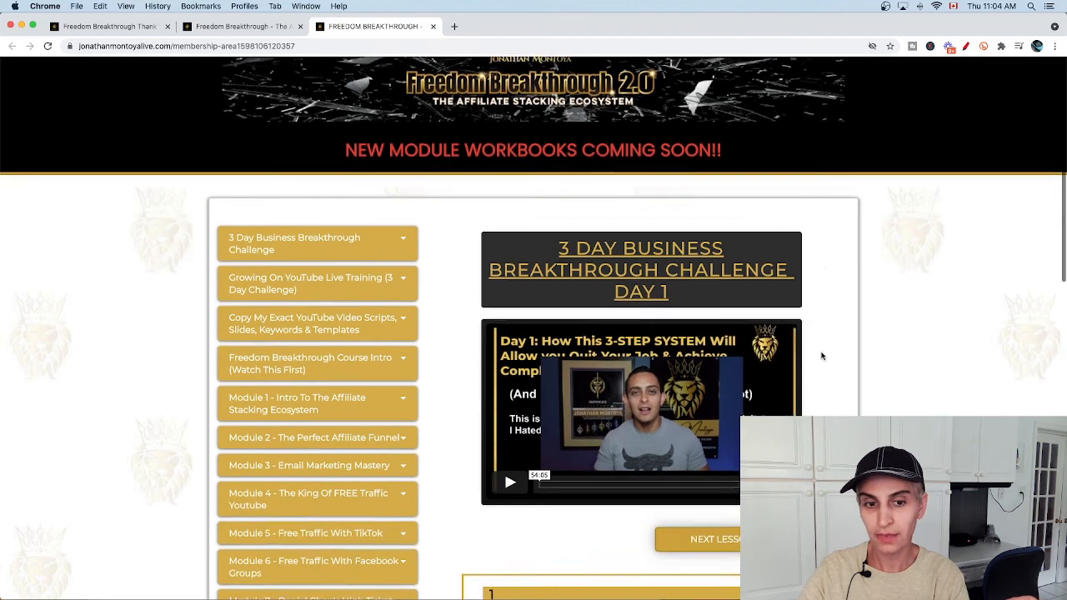
scroll(down, 3)
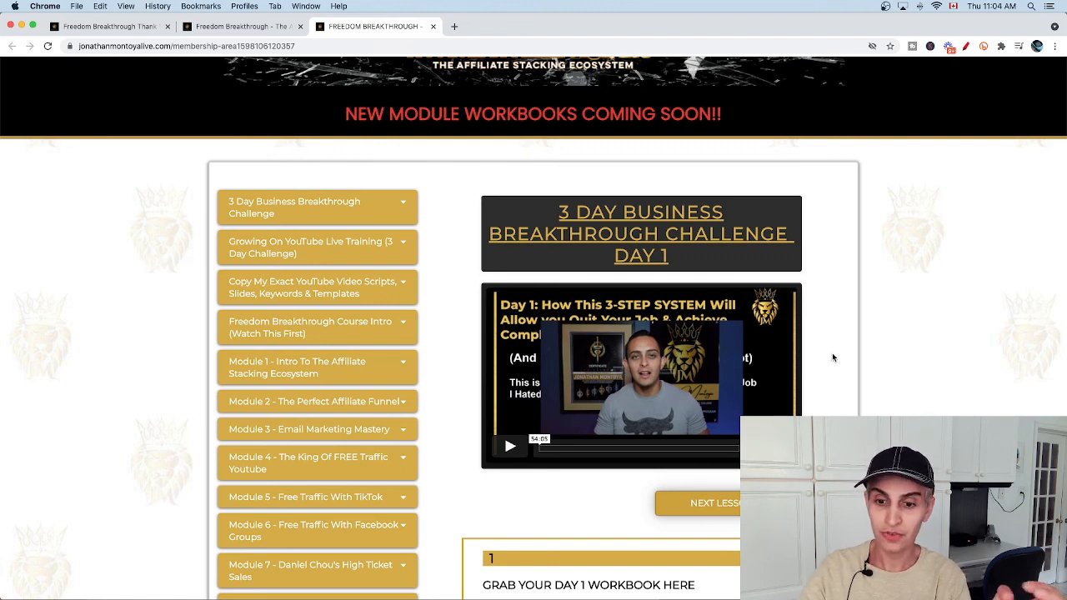
mouse_move(844, 343)
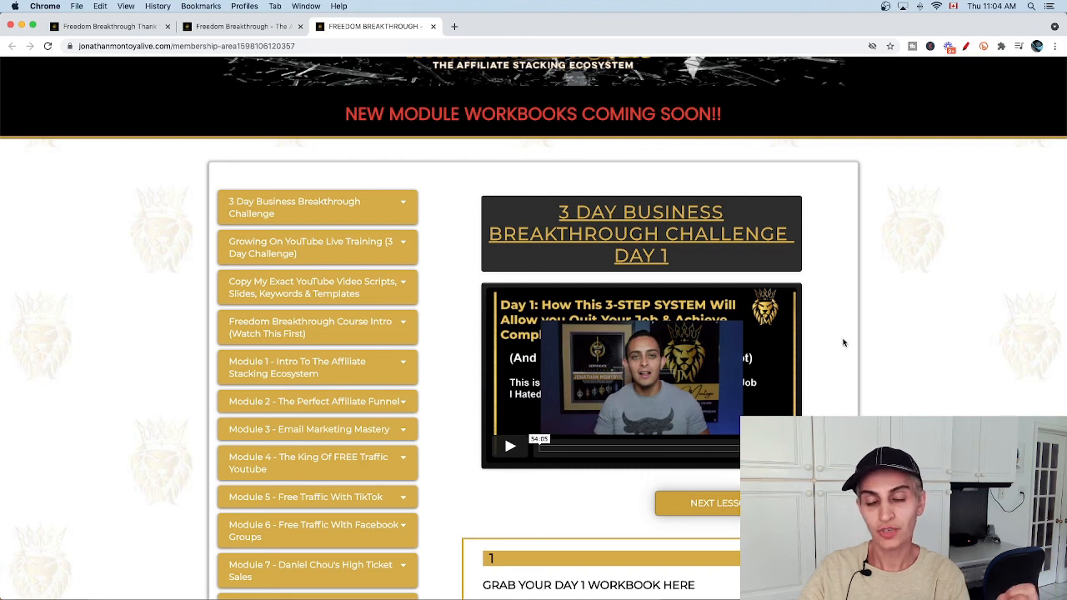